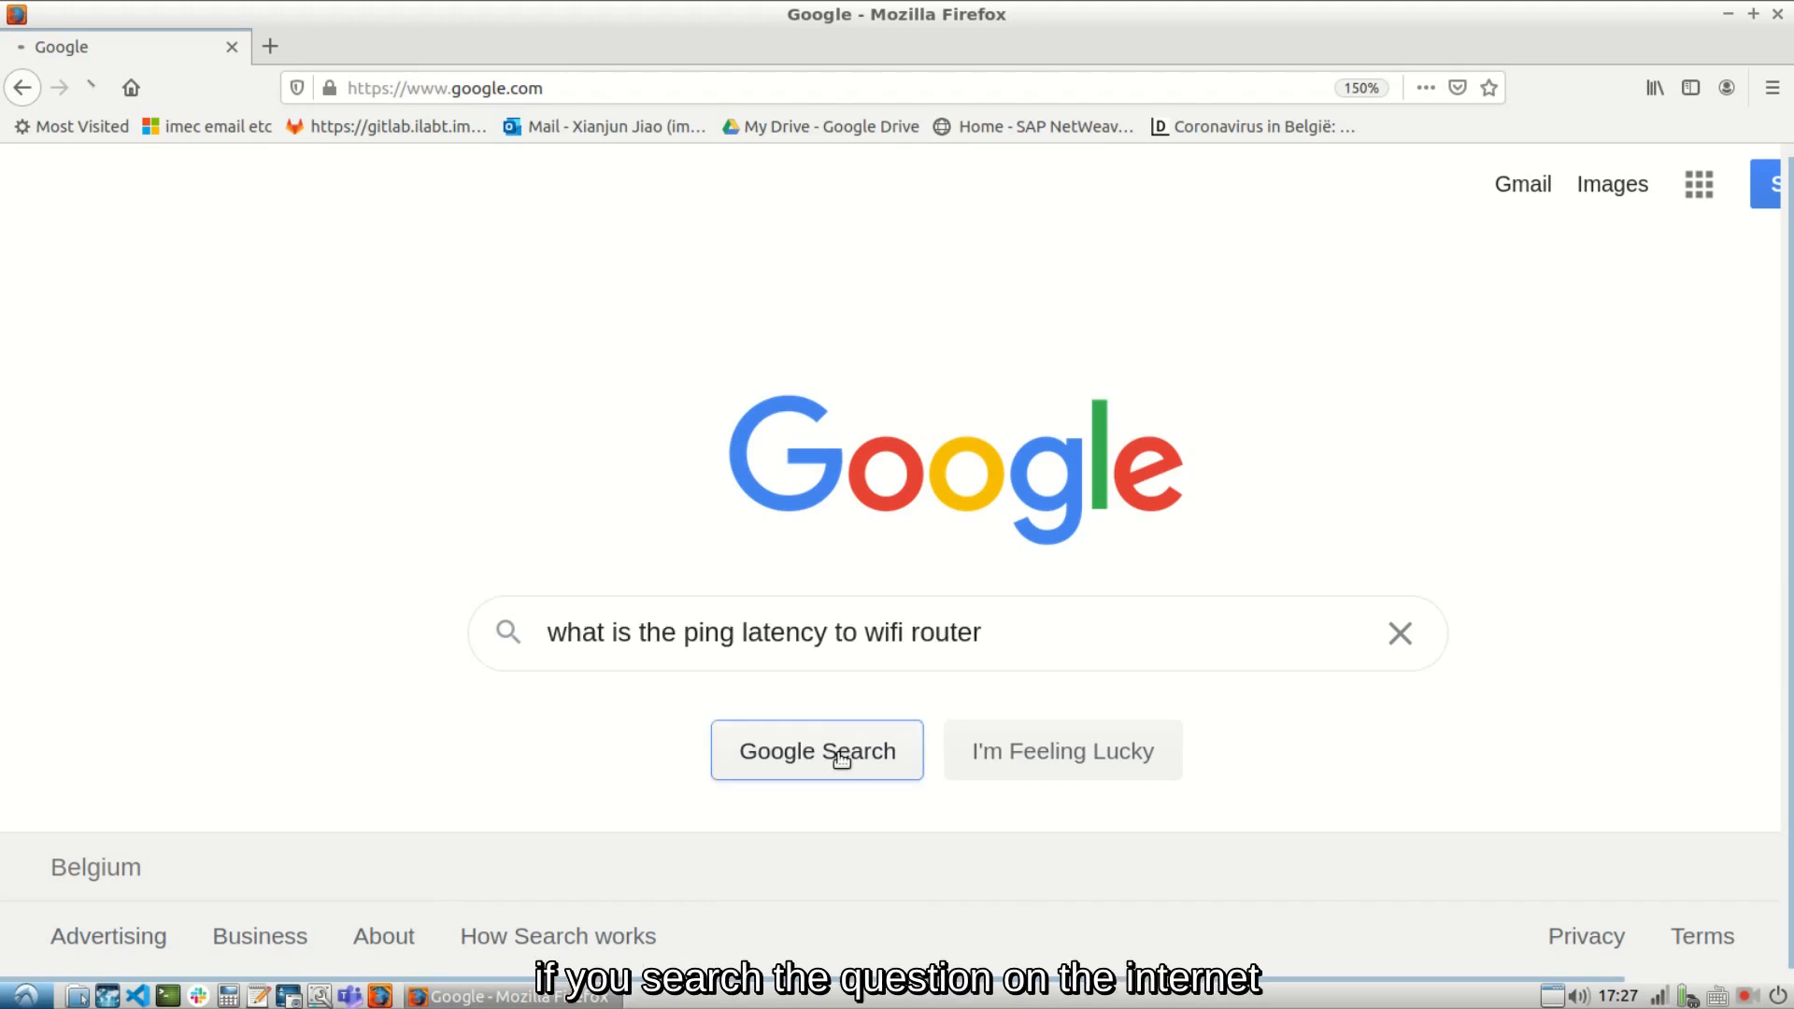
Search Google for typical WiFi router ping latency, which shows roughly 2–3 ms.
left_click(817, 751)
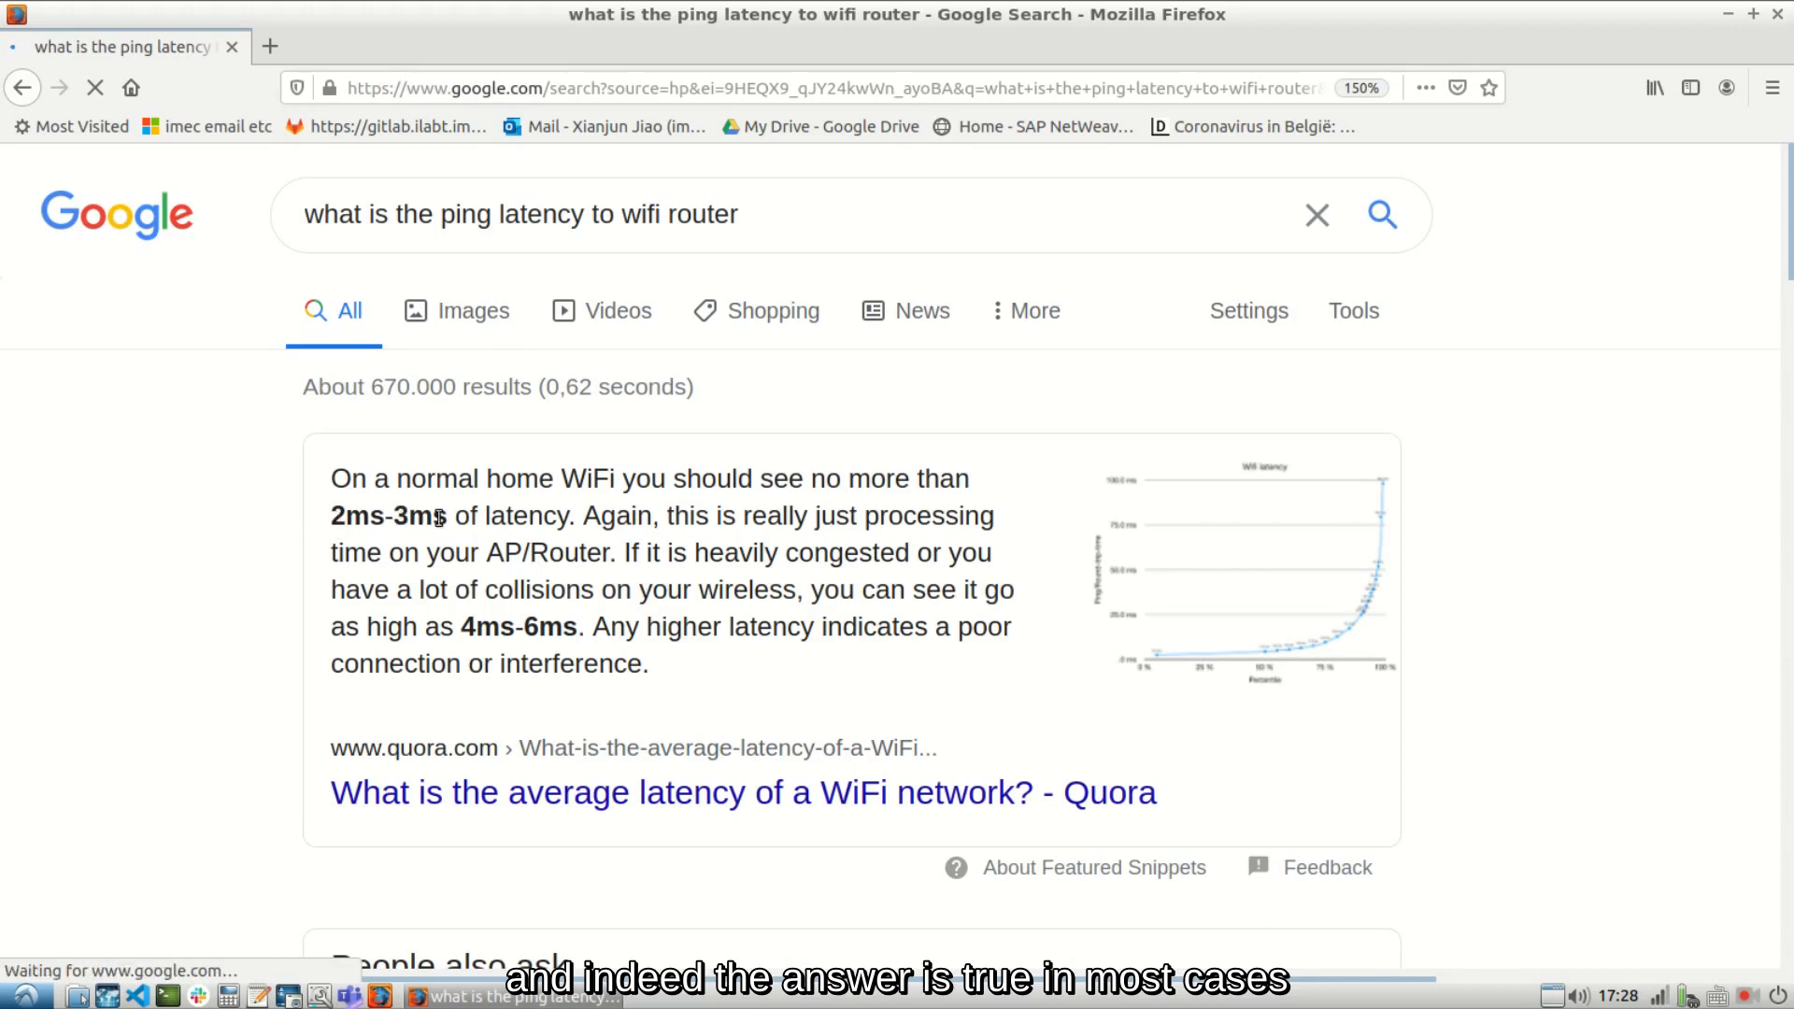
double_click(389, 517)
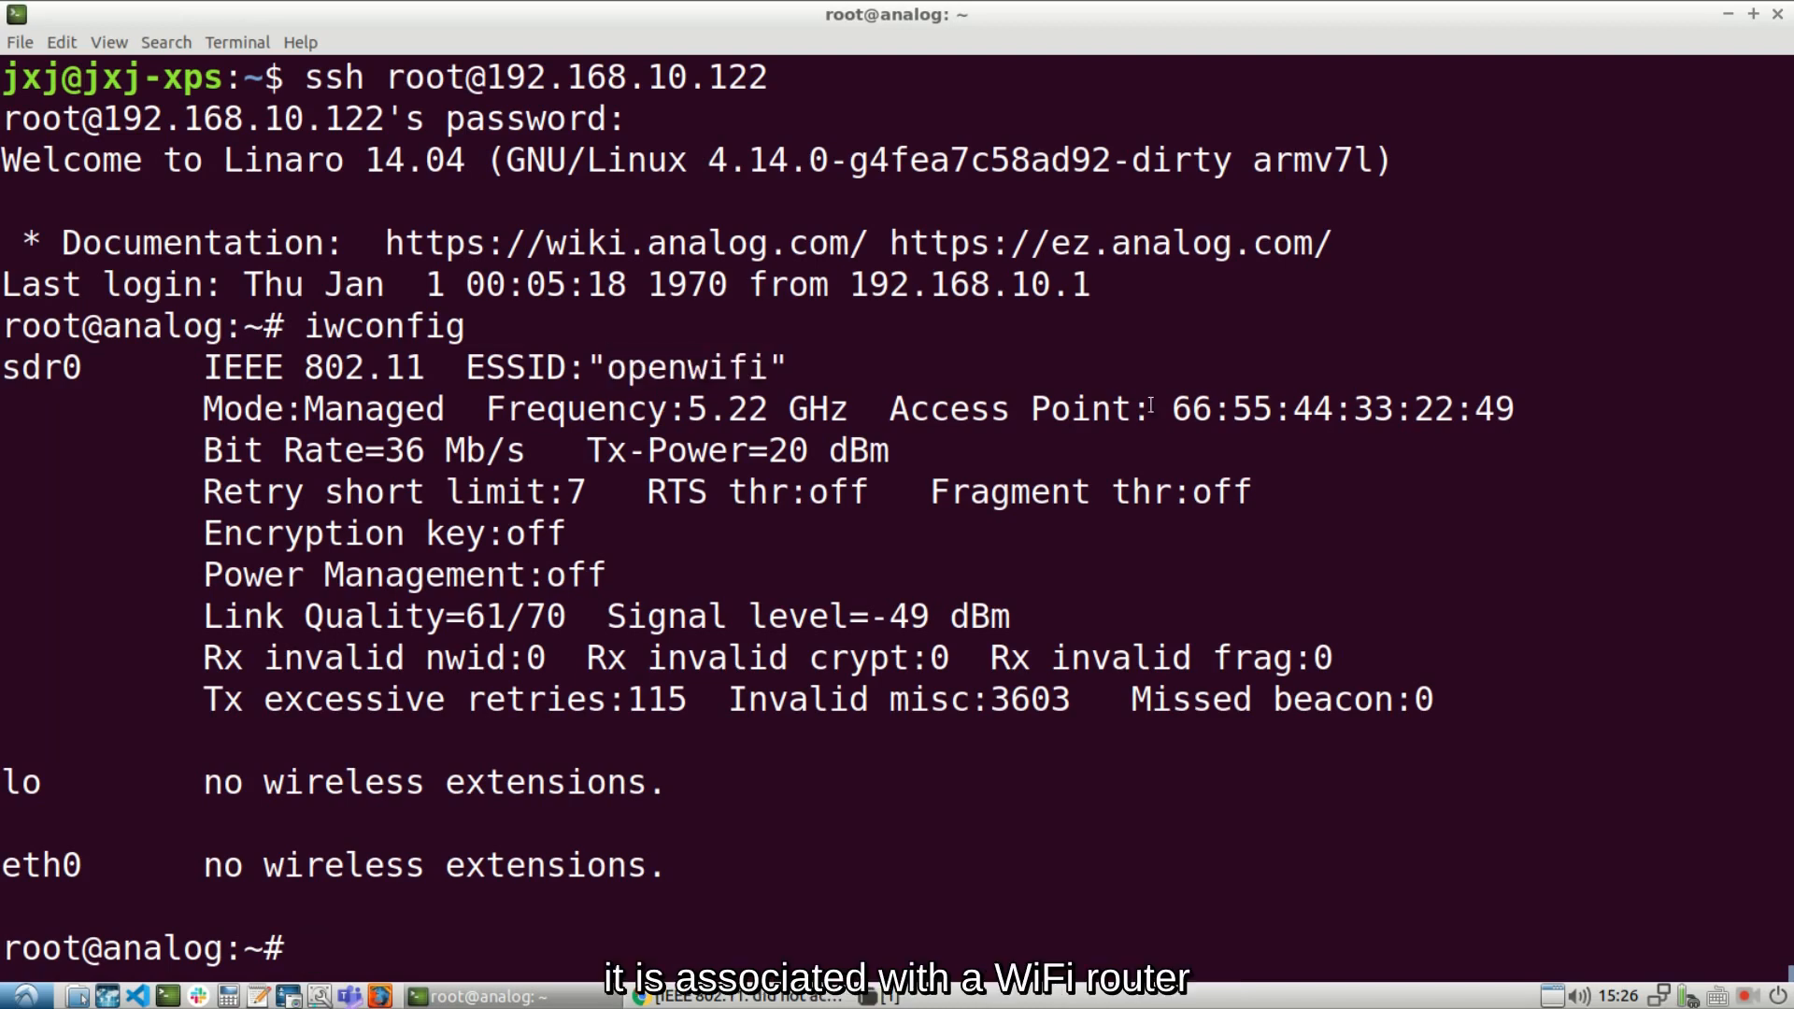
Ping router 192.168.13.1 from the board, then stop to show 0% loss and 0.27 ms average.
double_click(685, 368)
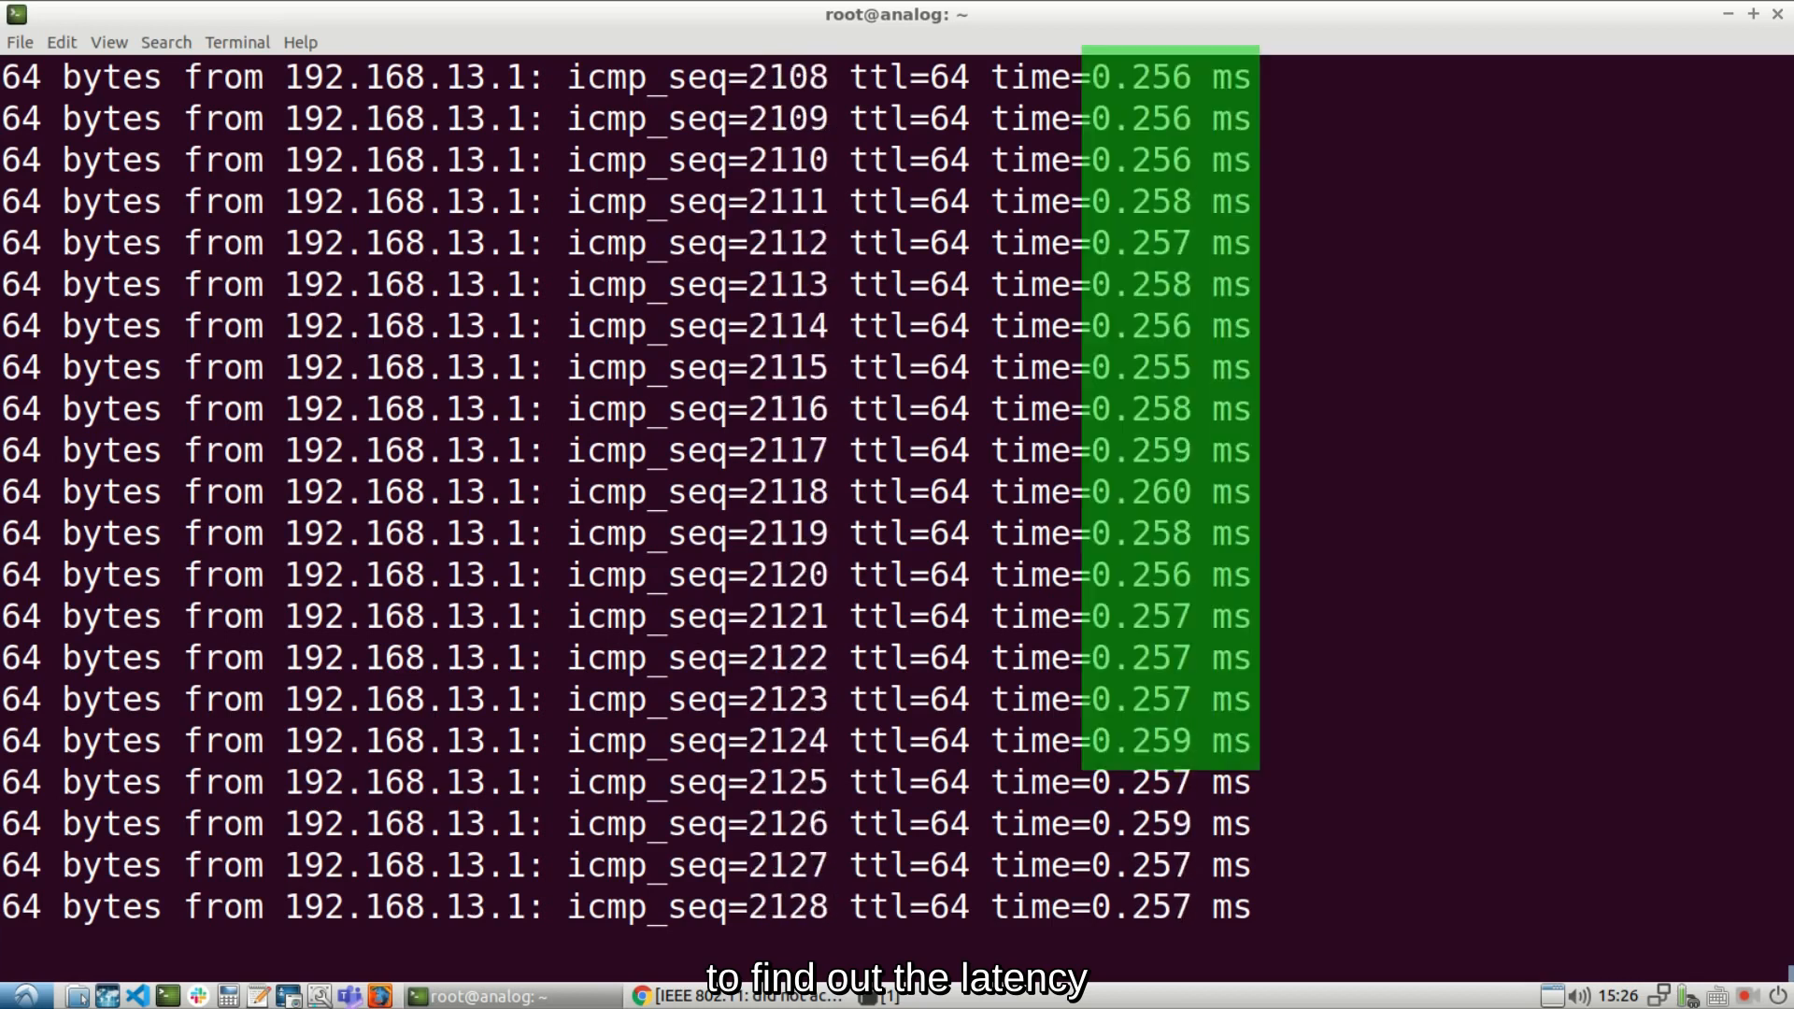
key("ctrl+c")
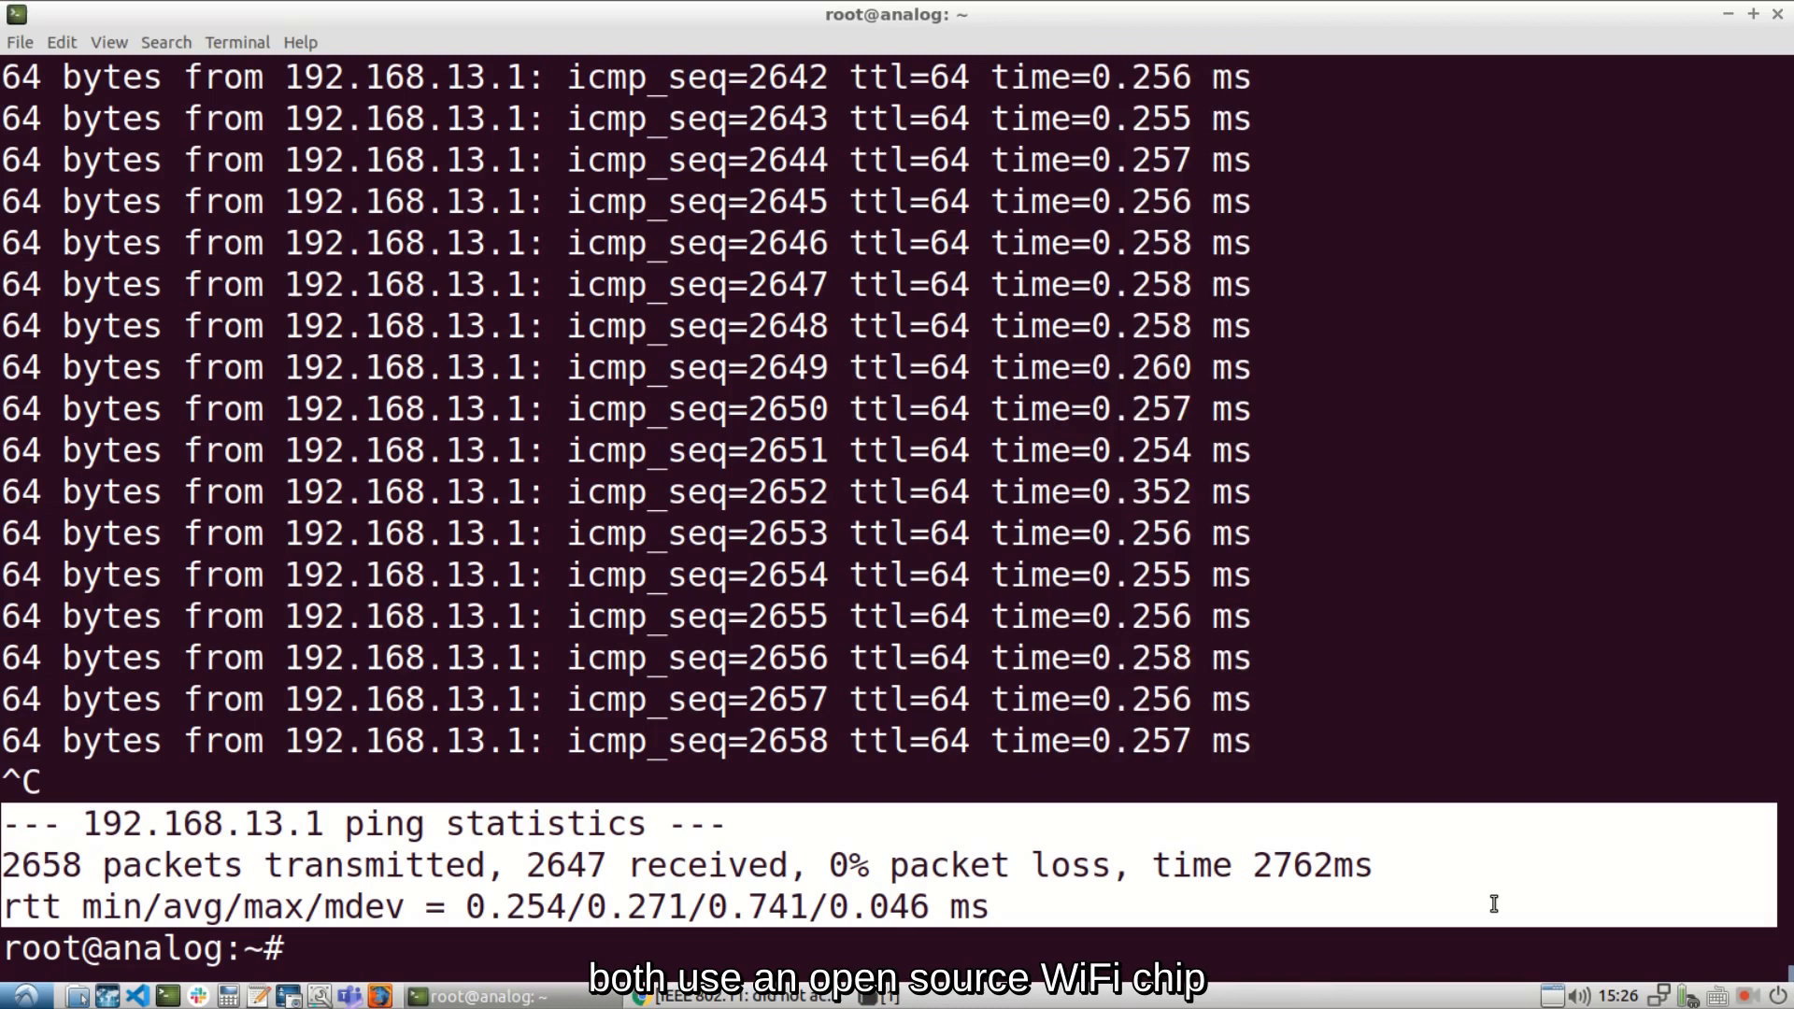
left_click_drag(1084, 77, 1256, 766)
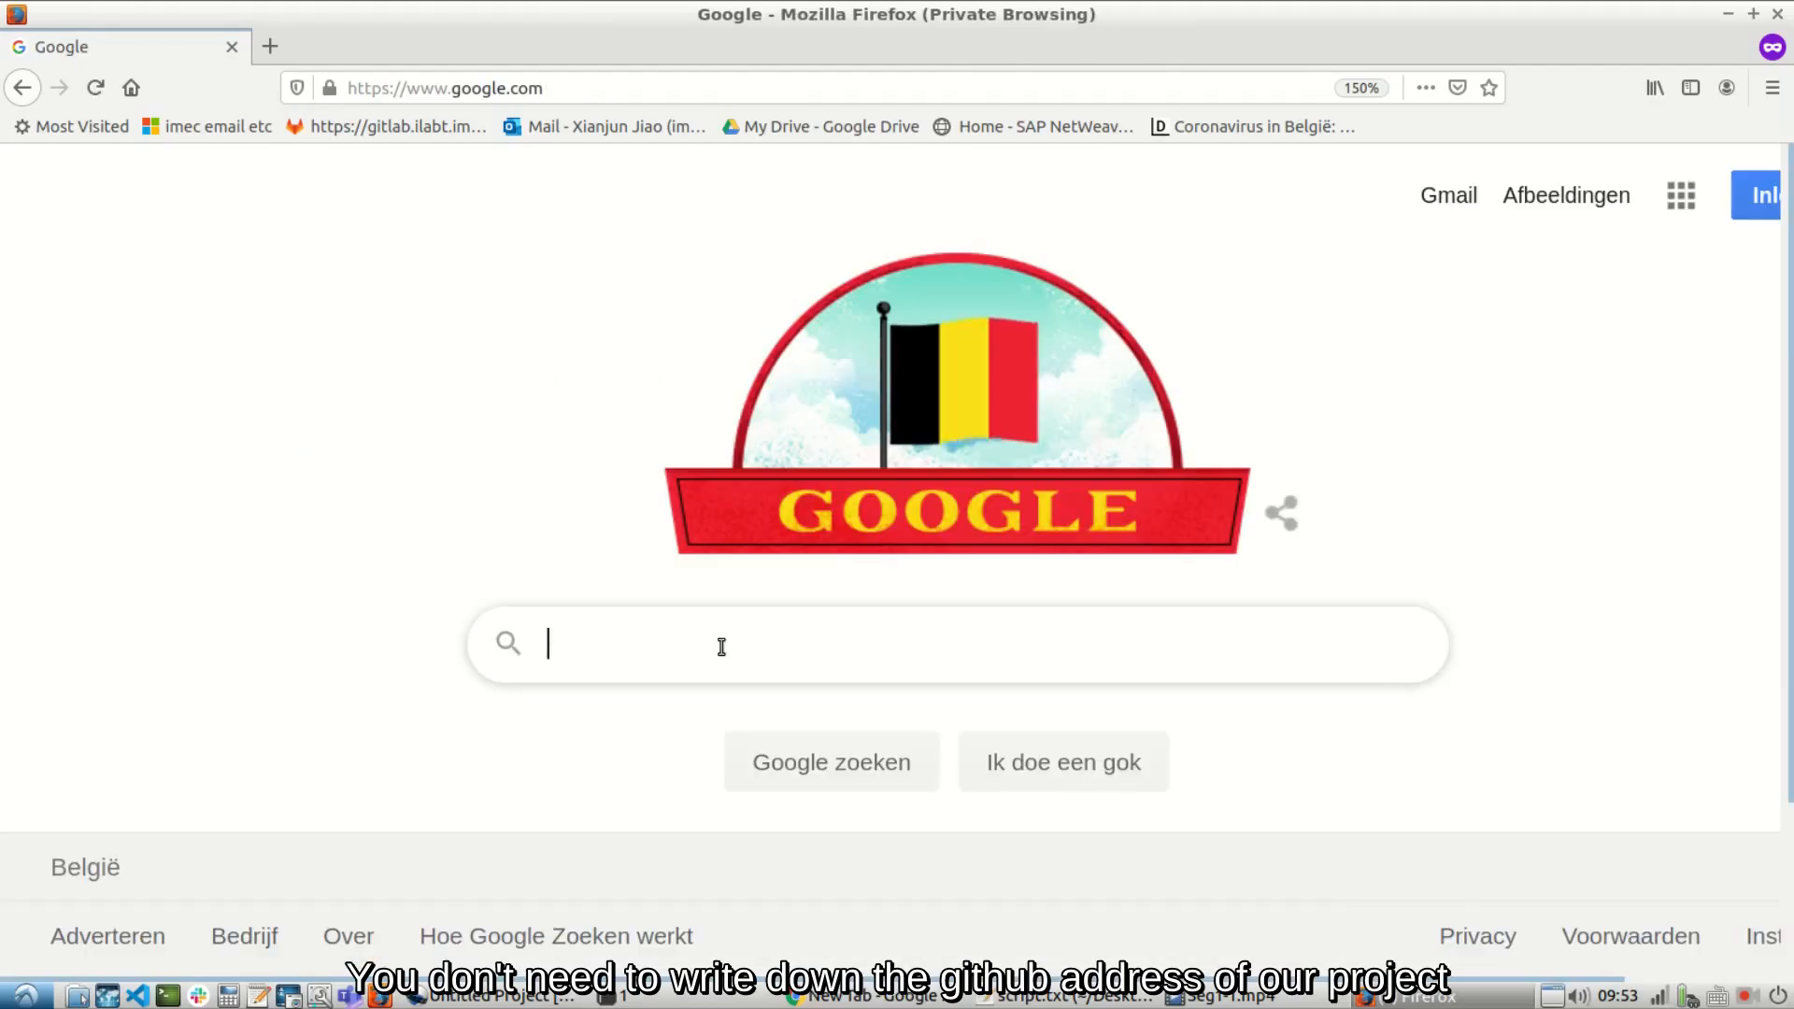
Search Google for 'openwifi' and open the open-sdr/openwifi GitHub result.
type("openwifi")
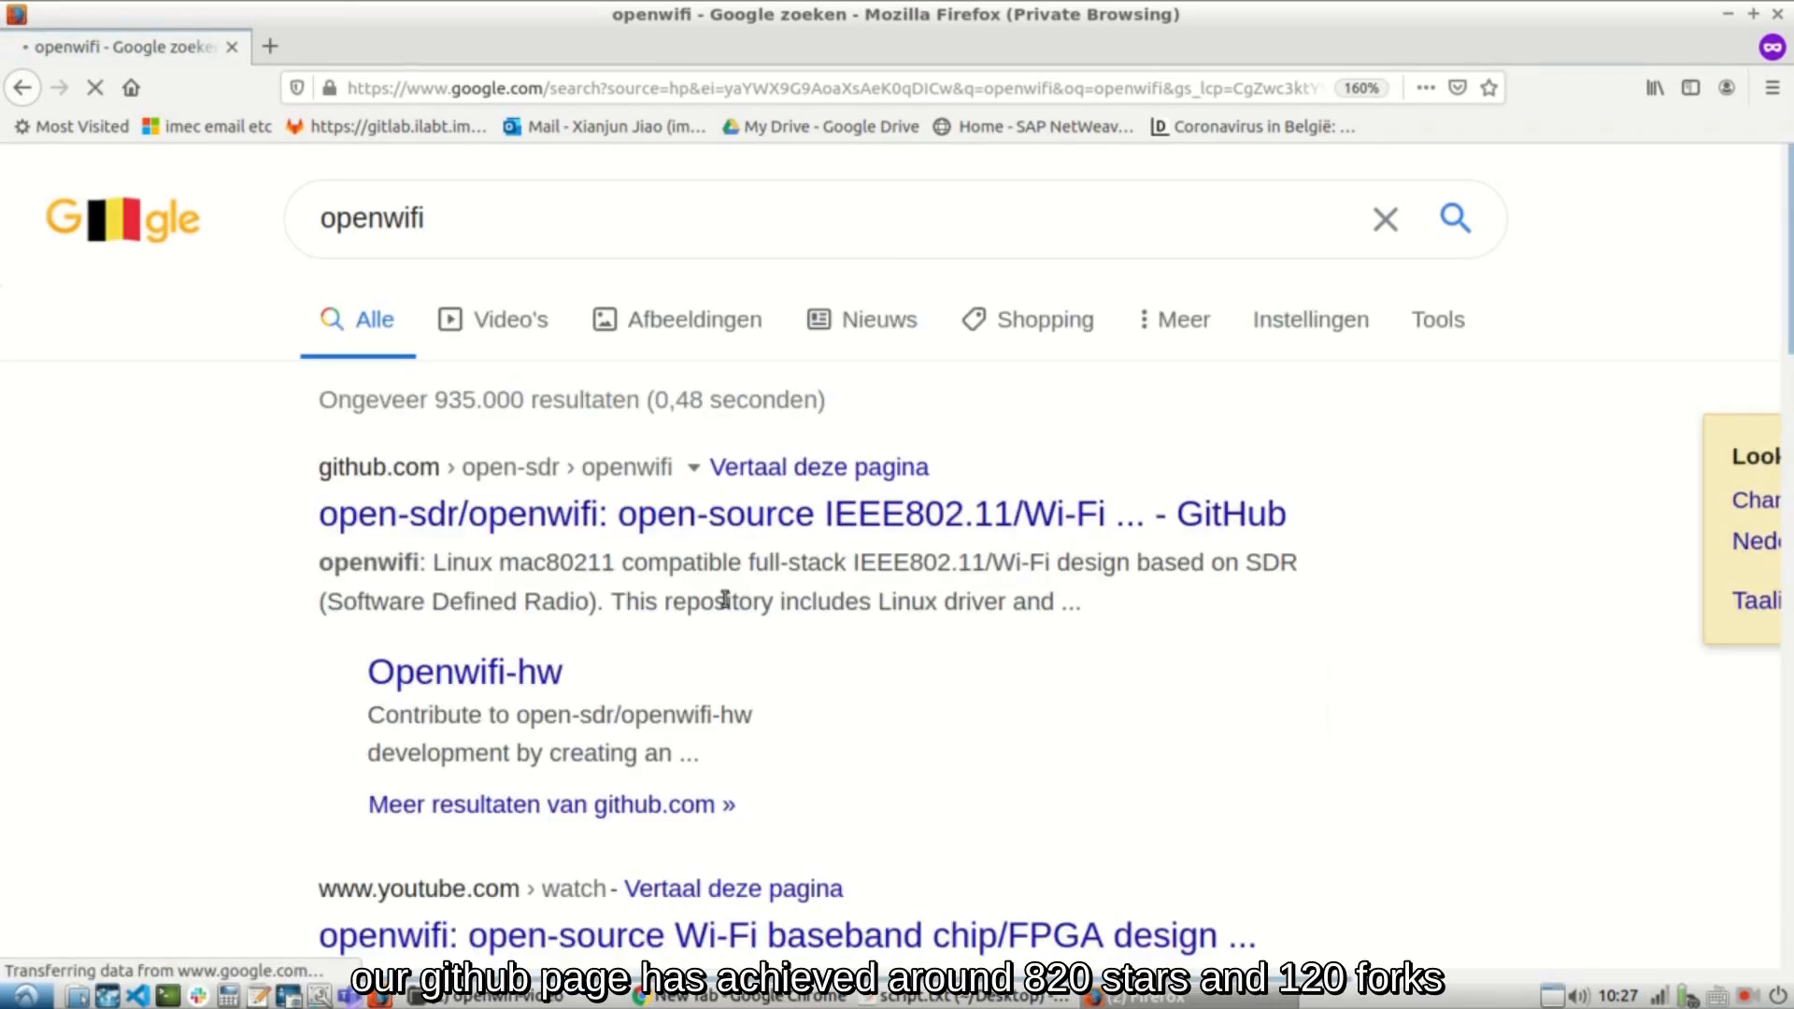
left_click(783, 514)
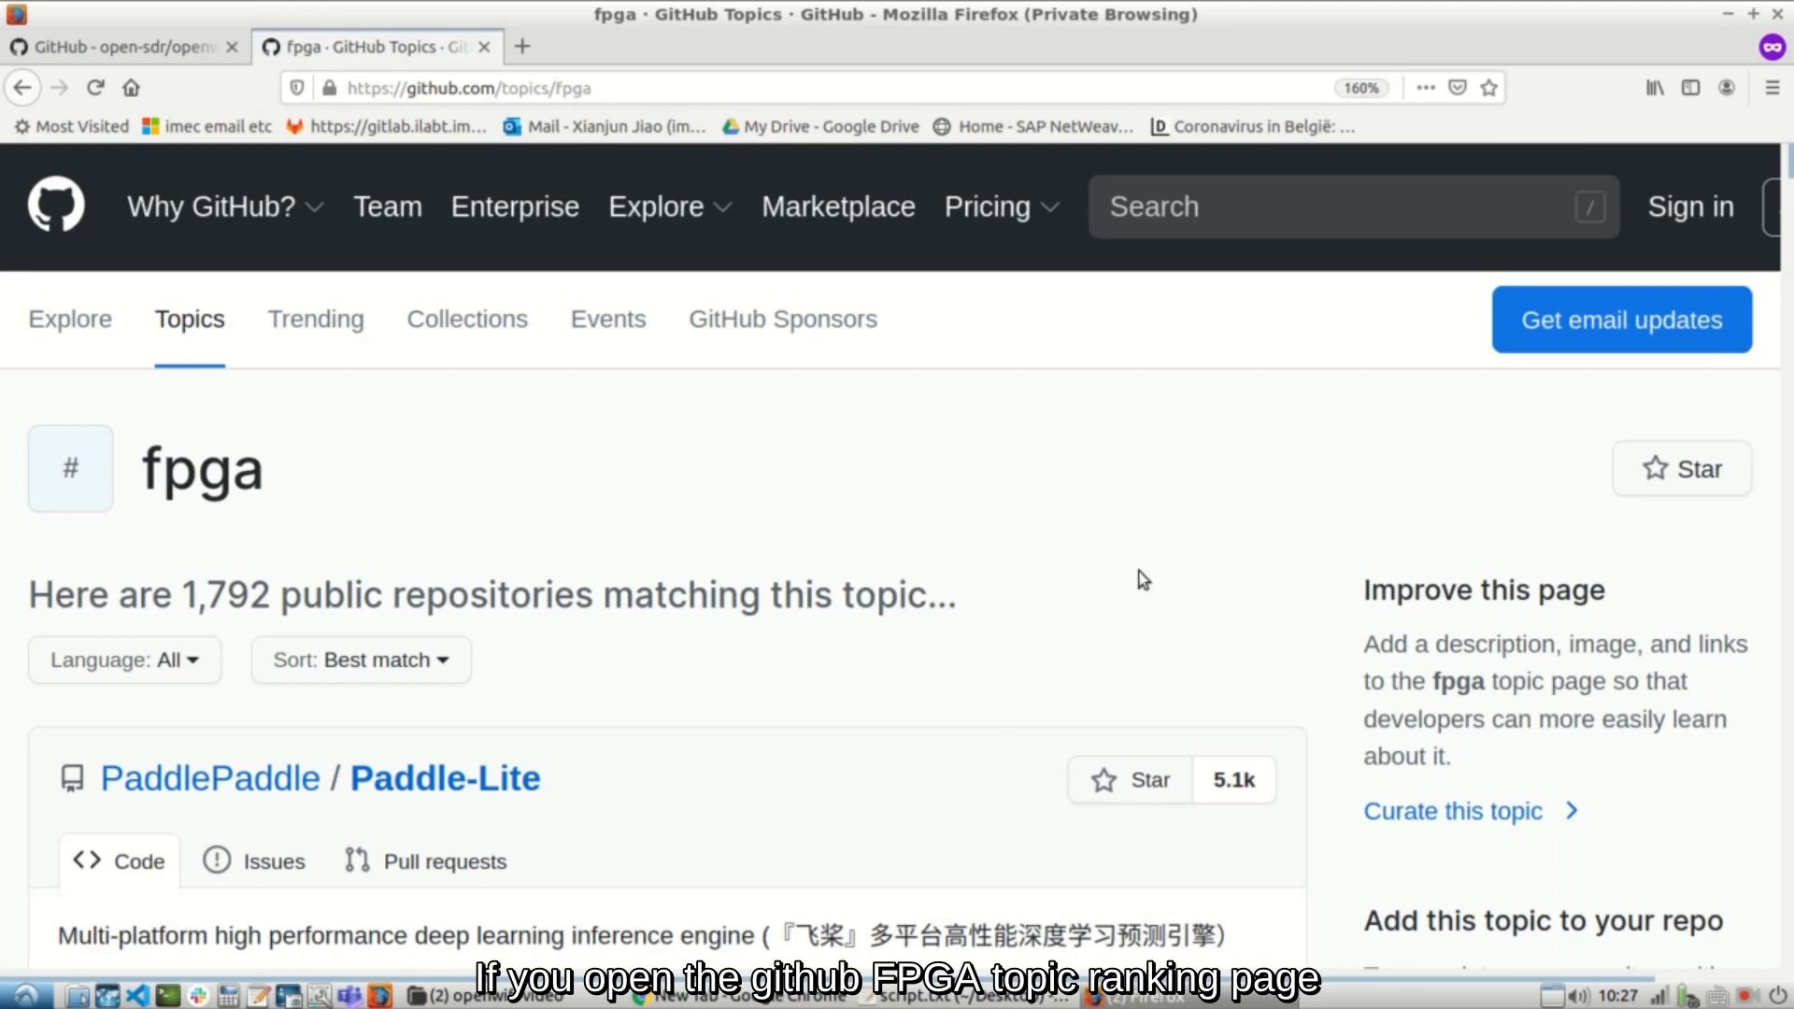
Scroll the fpga topic's repository list down to open-sdr/openwifi with 821 stars.
scroll("down", 3)
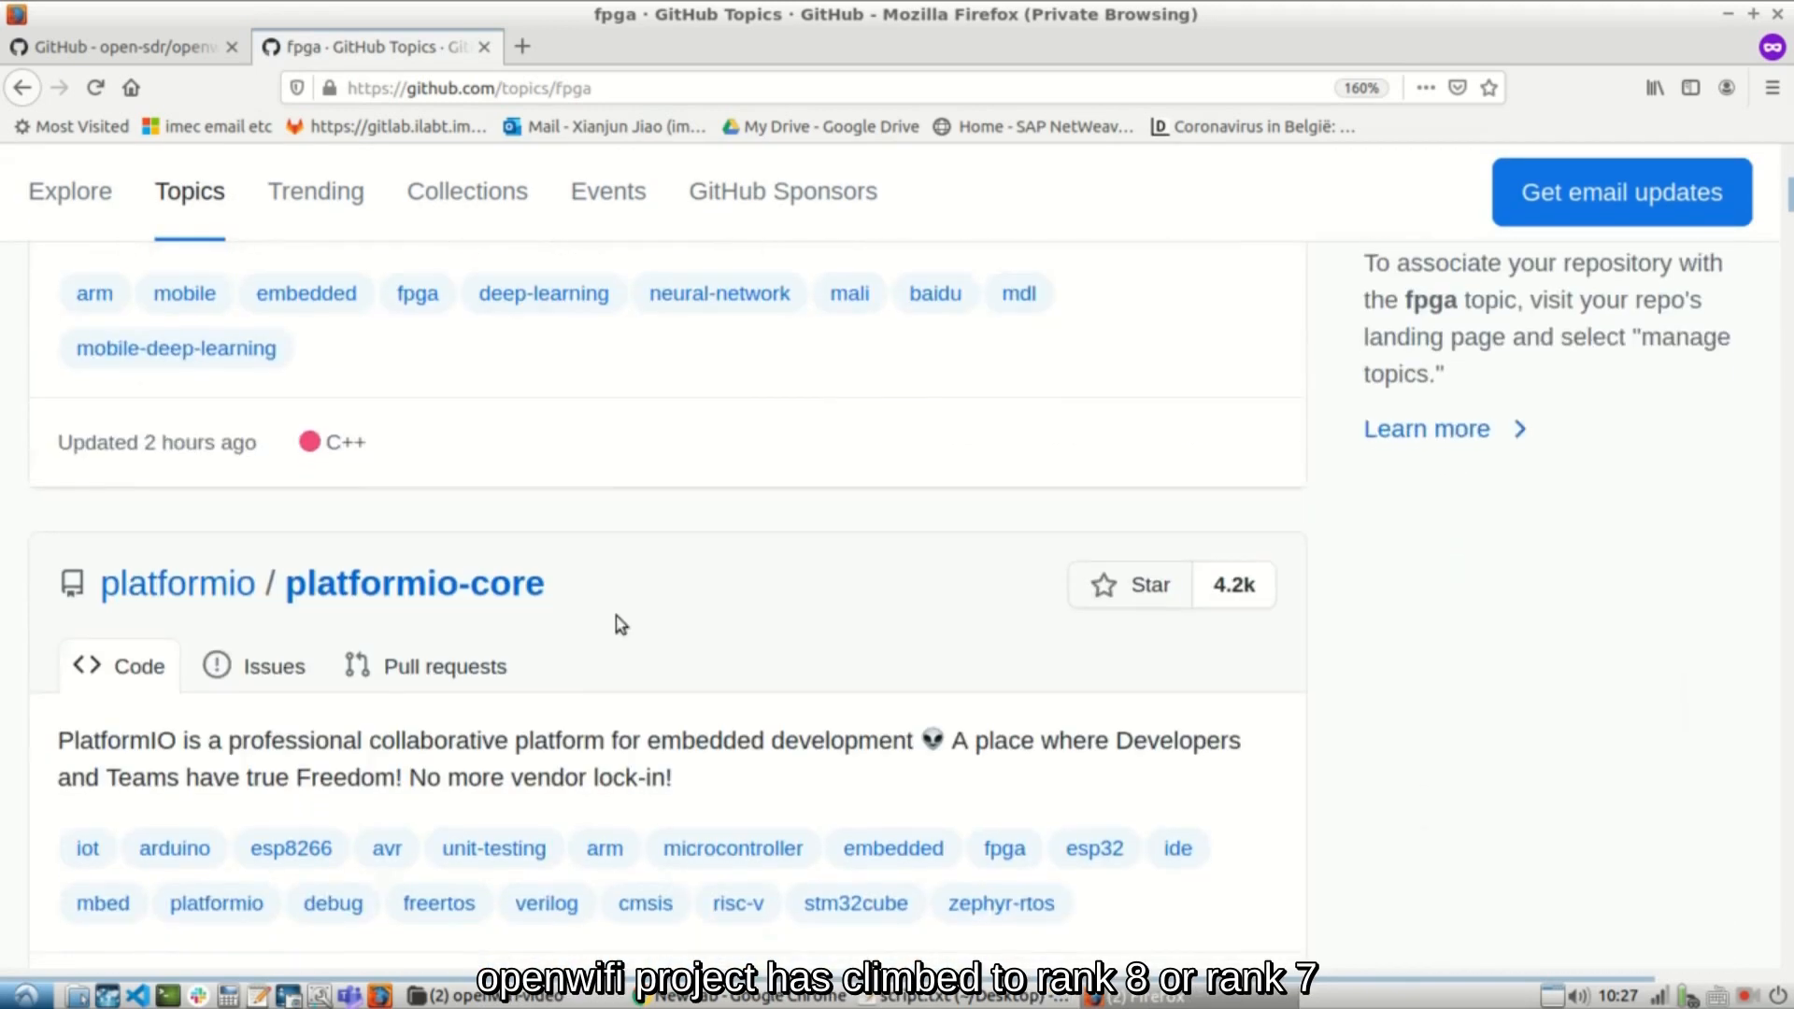
scroll("down", 3)
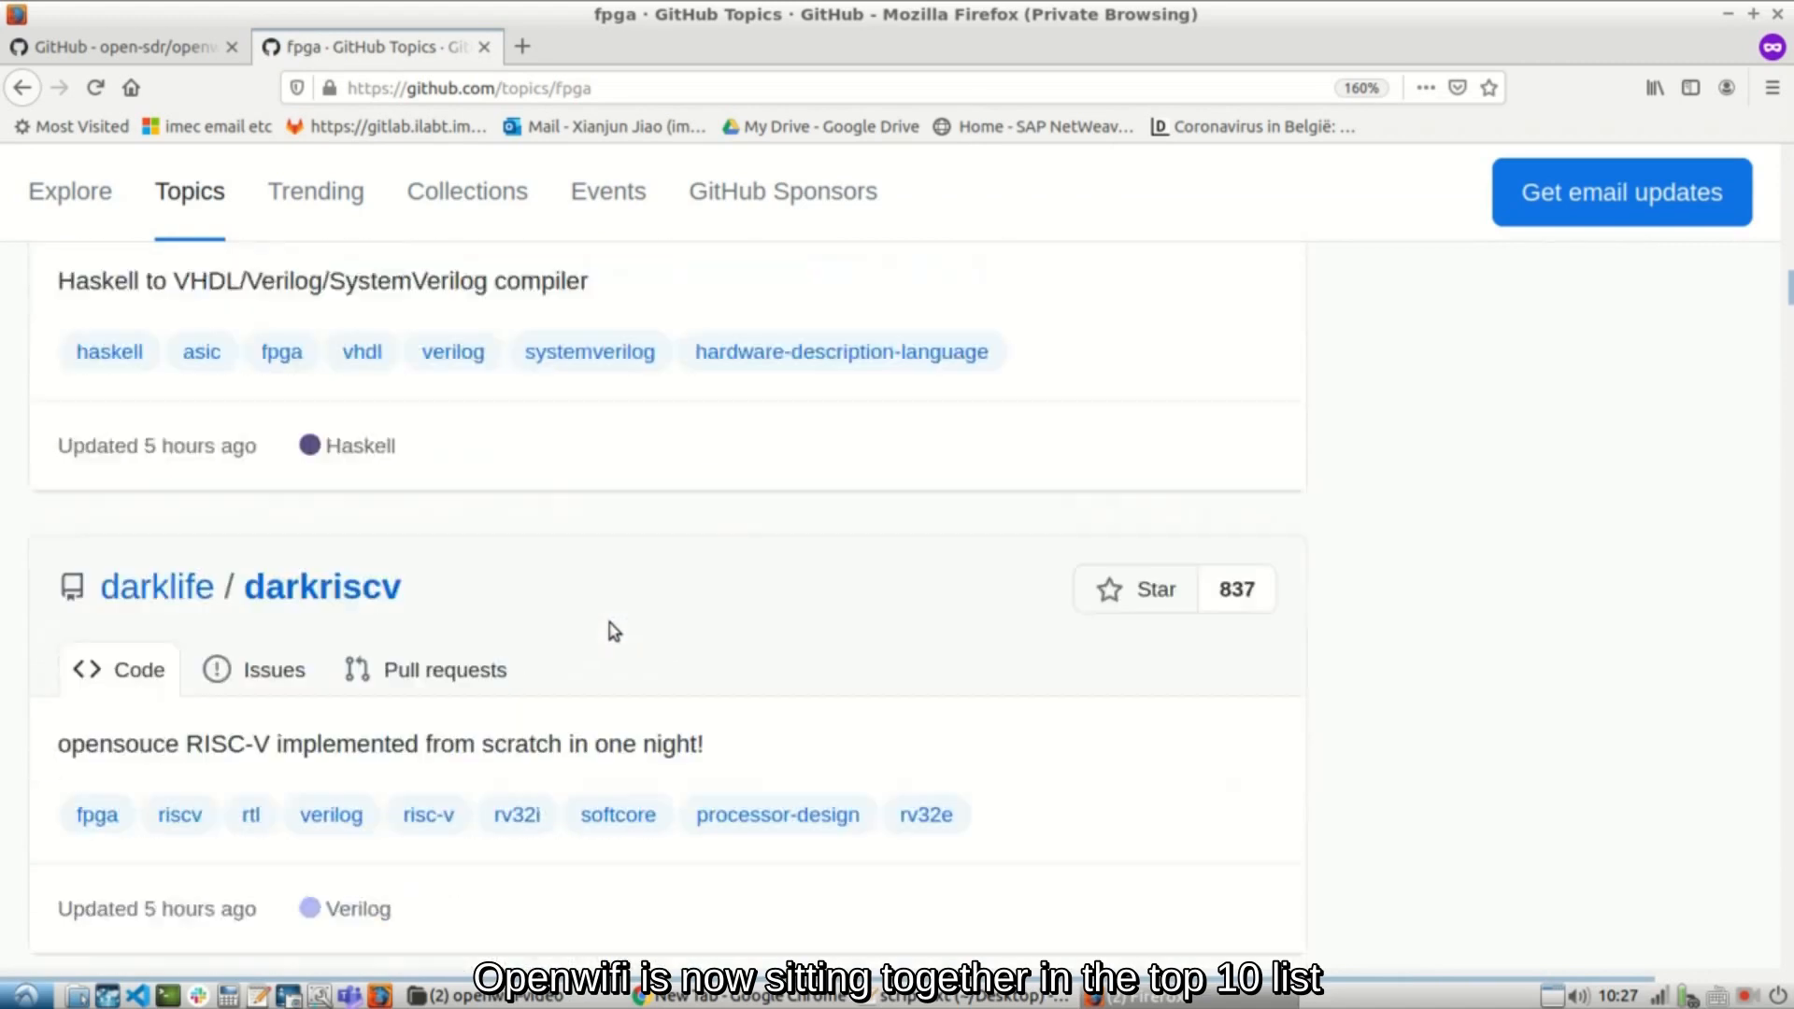
scroll("down", 3)
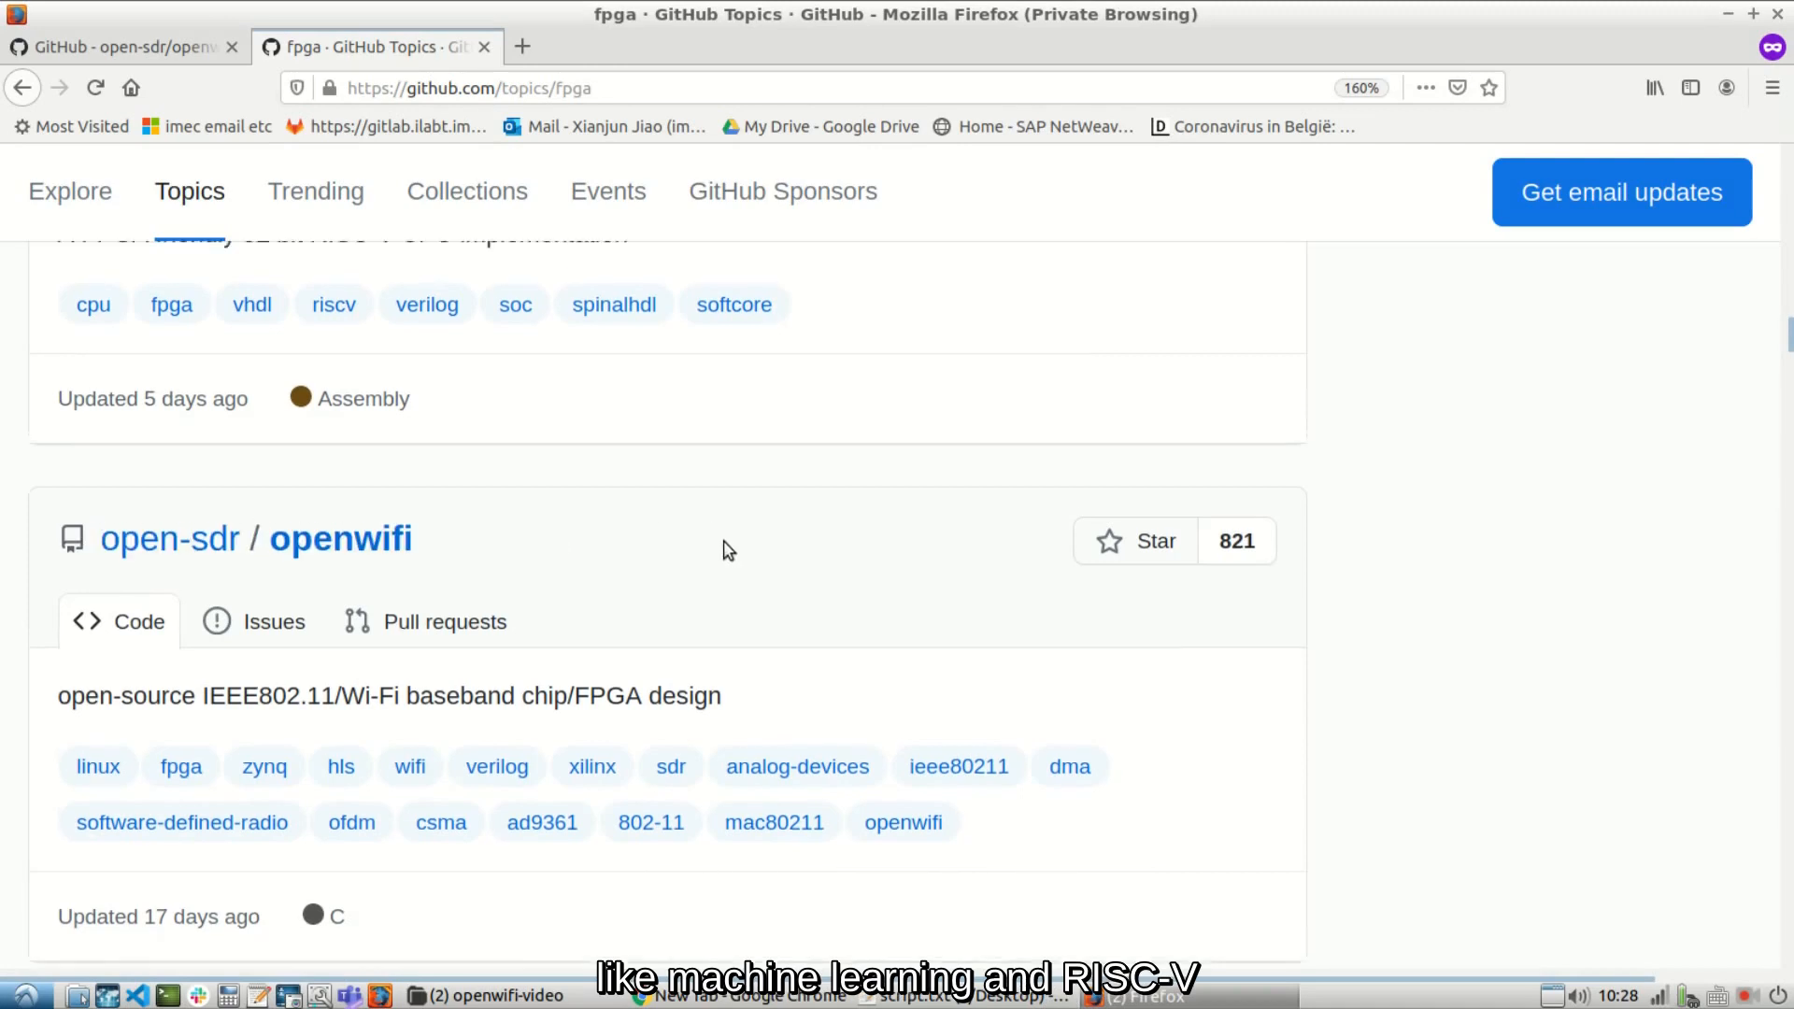
scroll("down", 3)
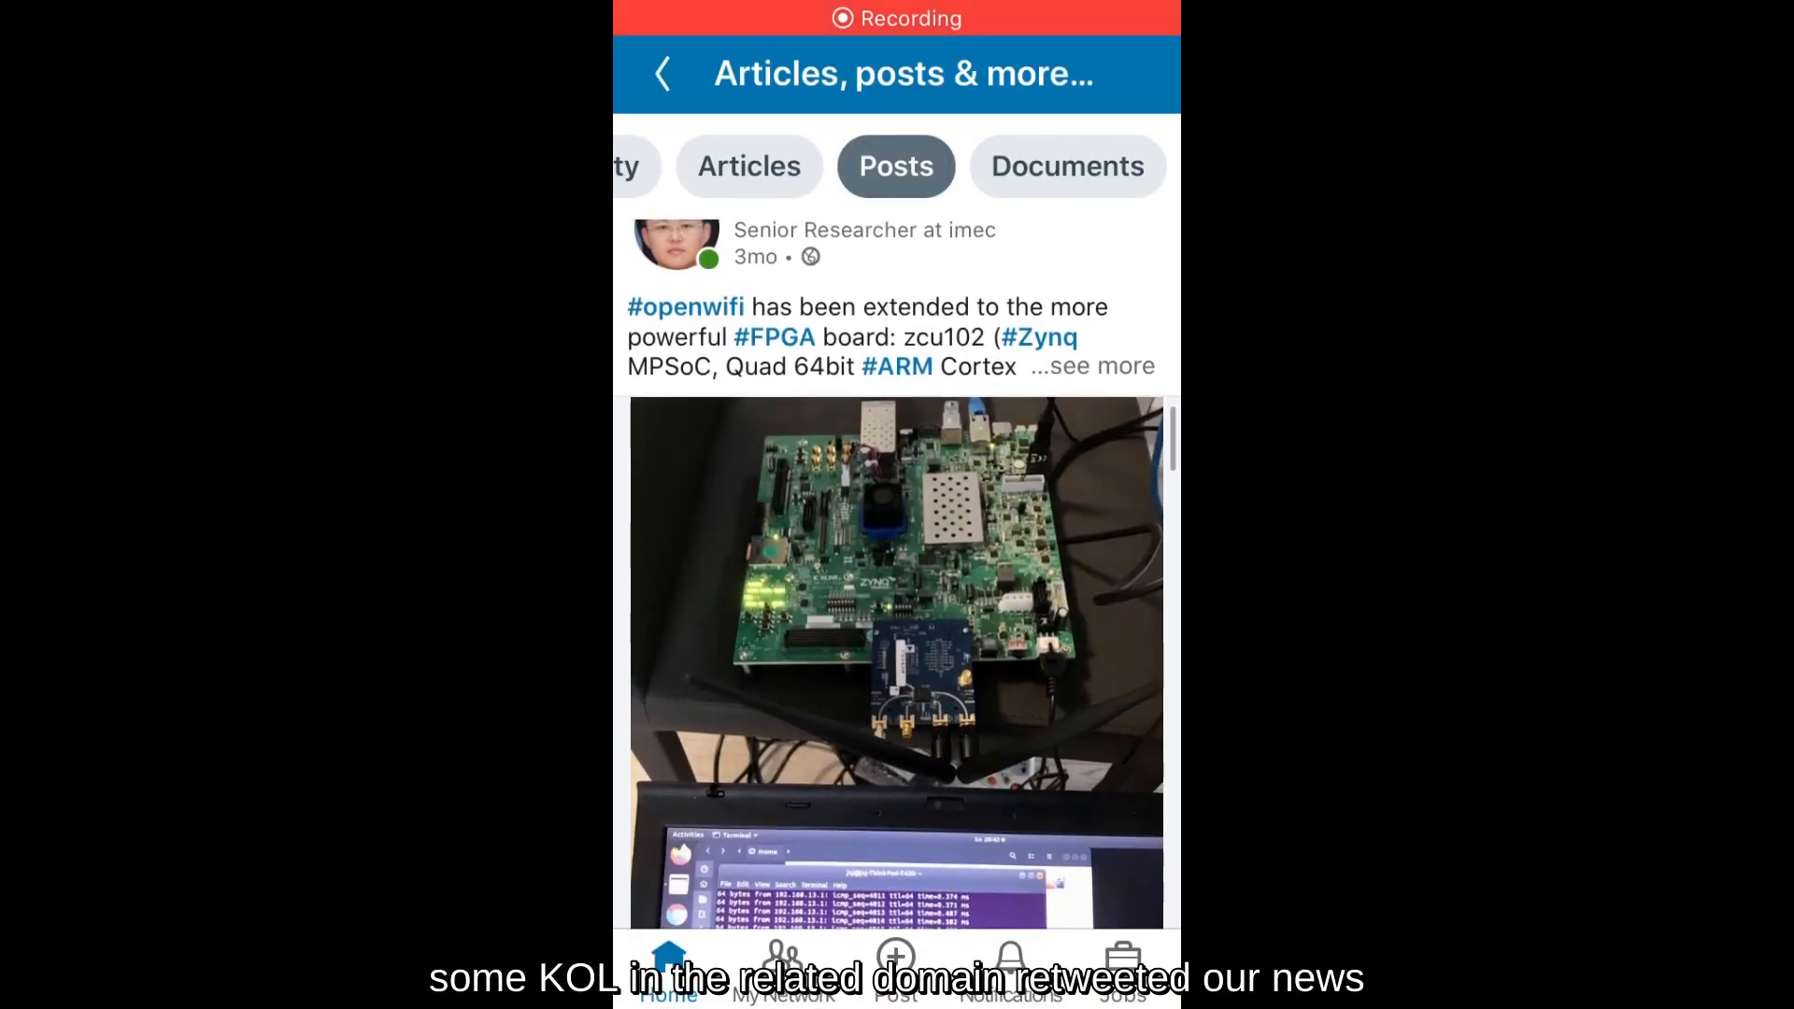
Scroll the zcu102 post down to its 116 reactions, 14 comments and 6,741 views.
scroll("down", 3)
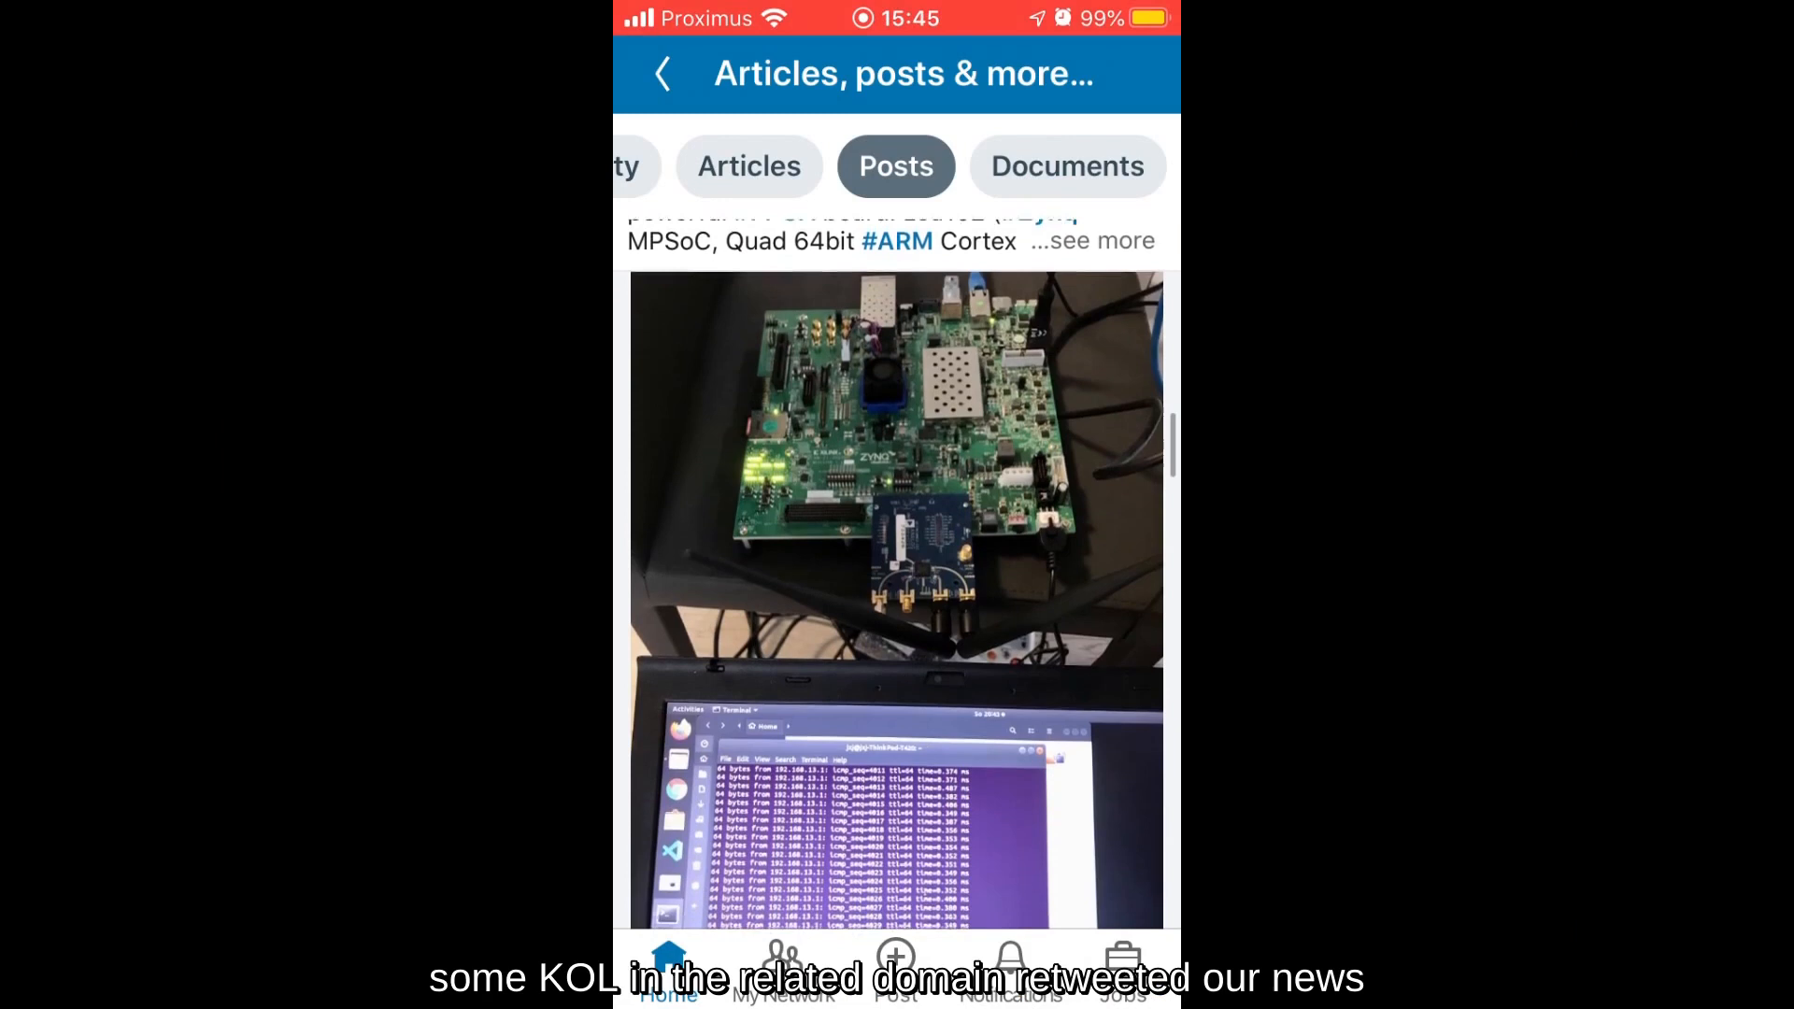
scroll("down", 3)
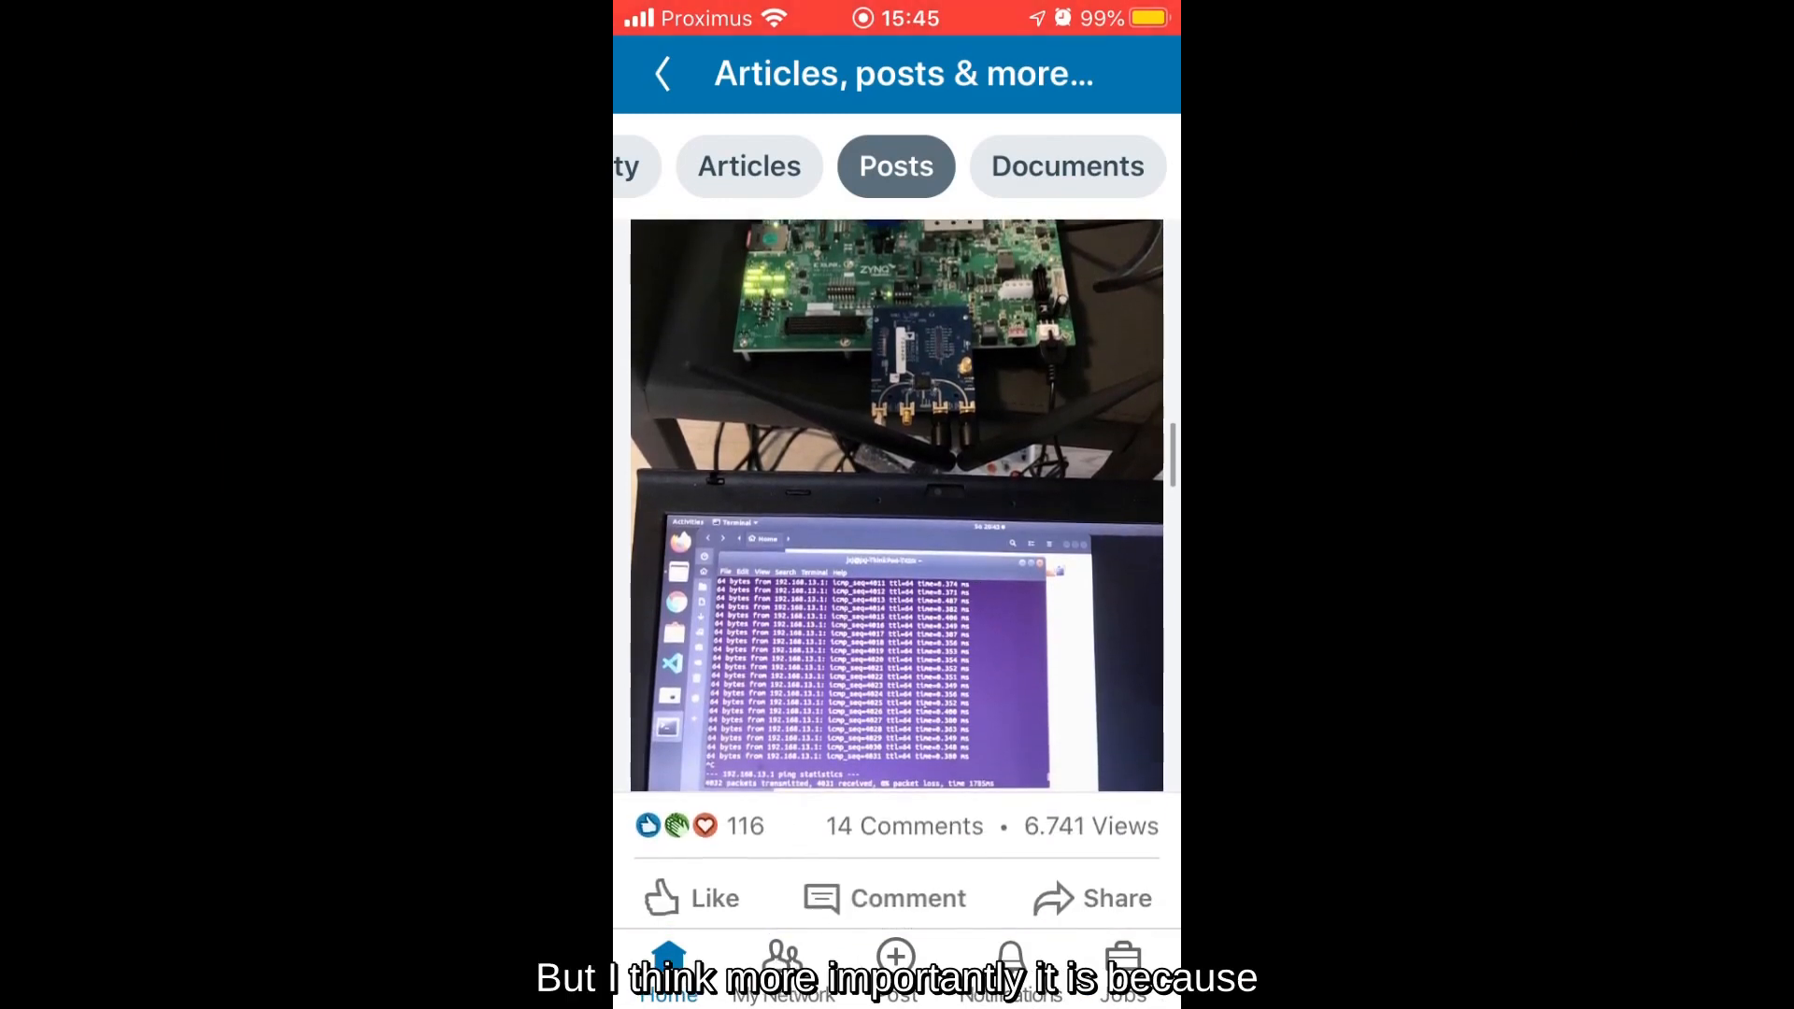
scroll("down", 3)
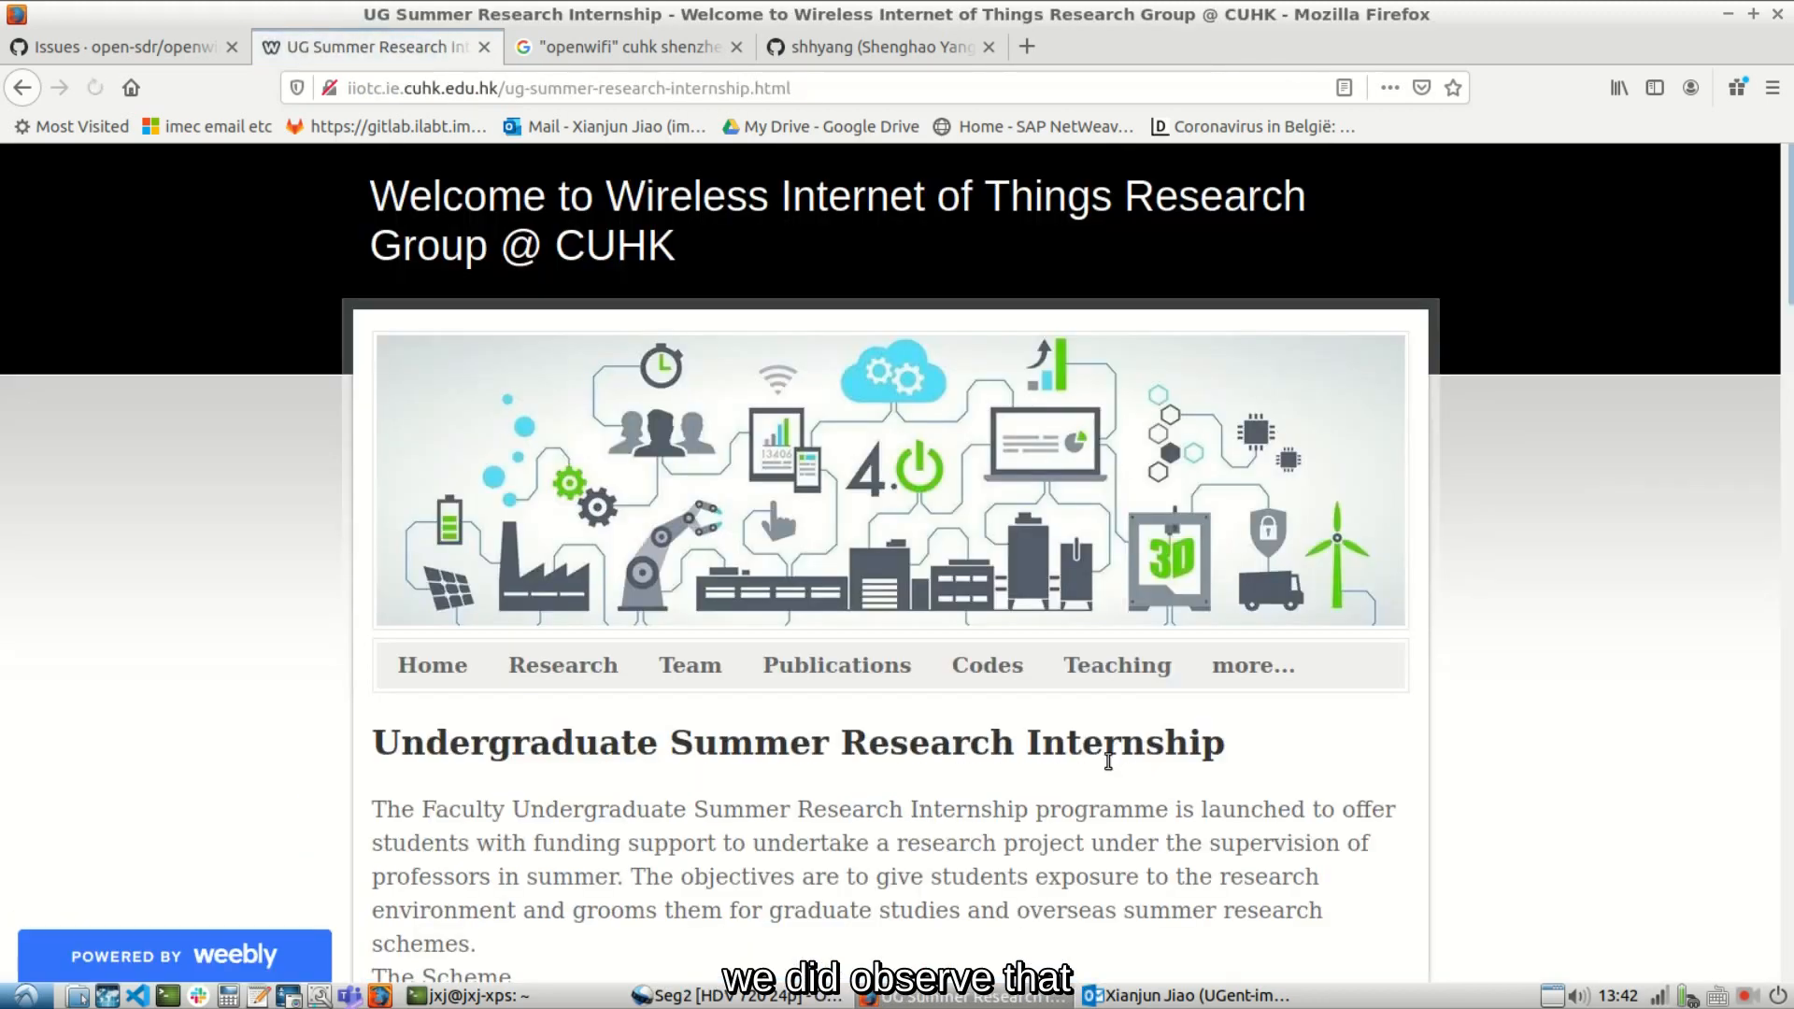
Scroll to CUHK's openwifi-based Wi-Fi chip Project 1, then to the seminar poster image.
scroll("down", 3)
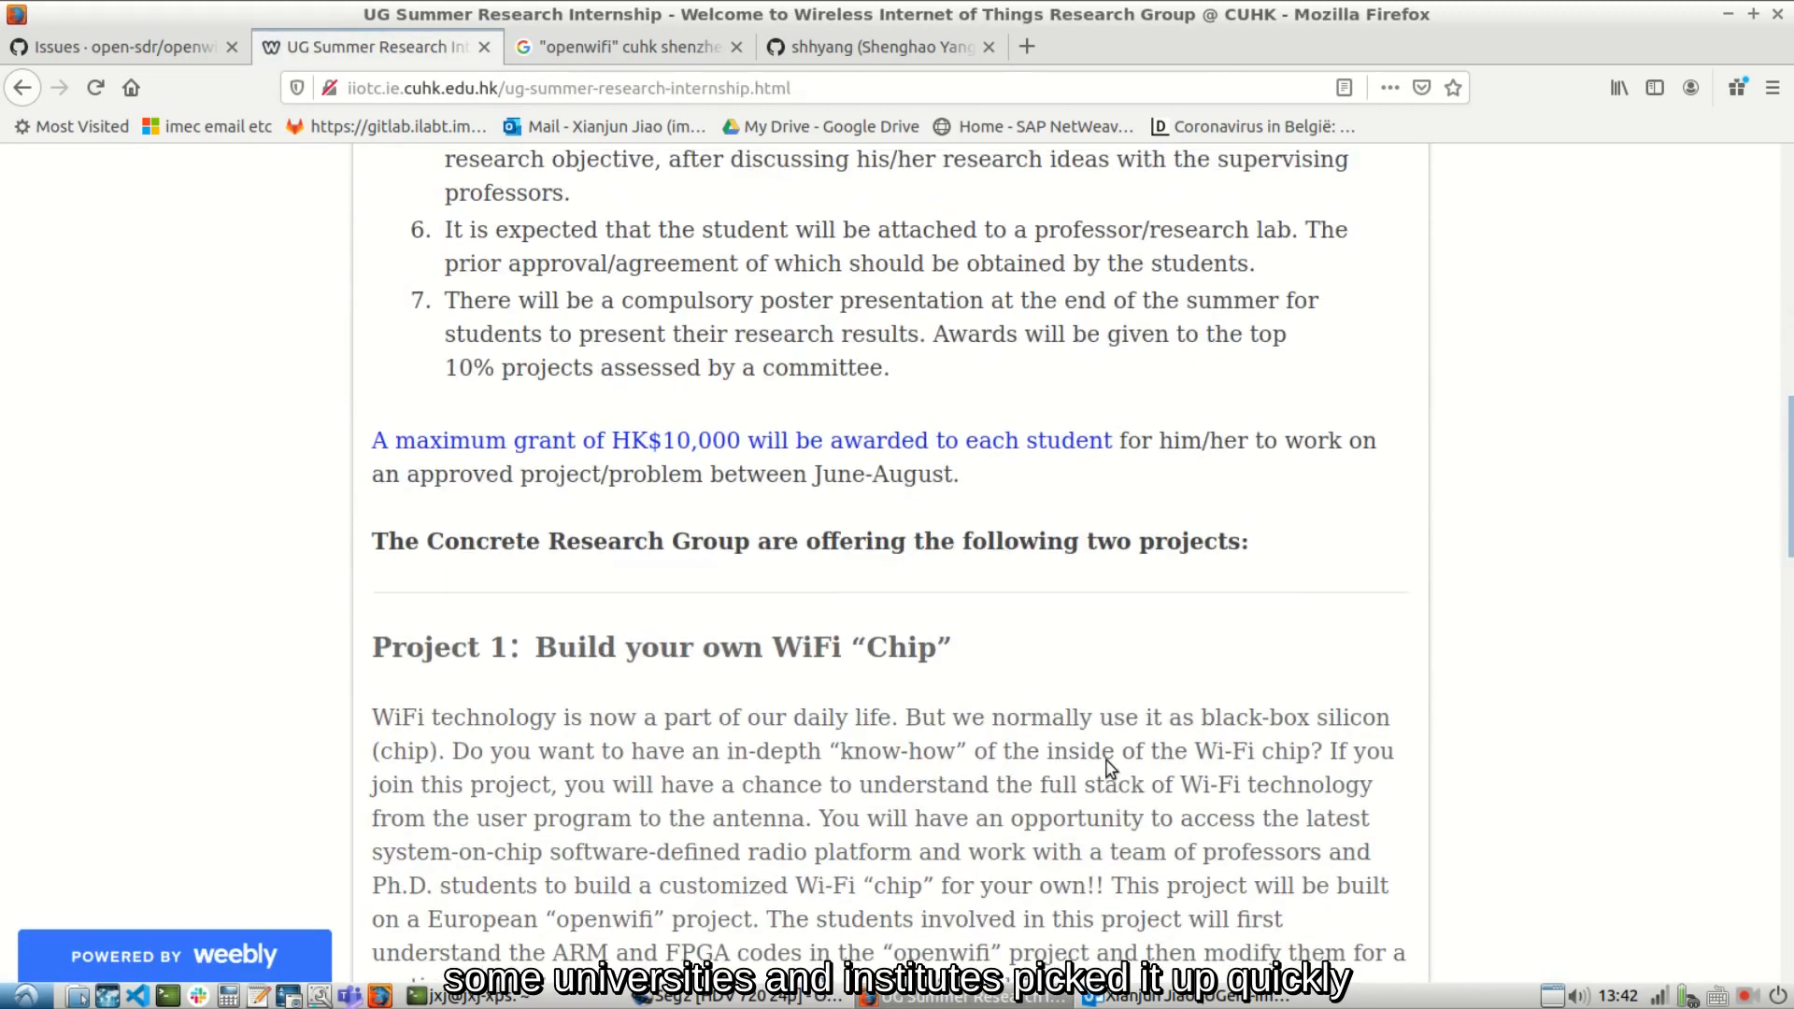
scroll("down", 3)
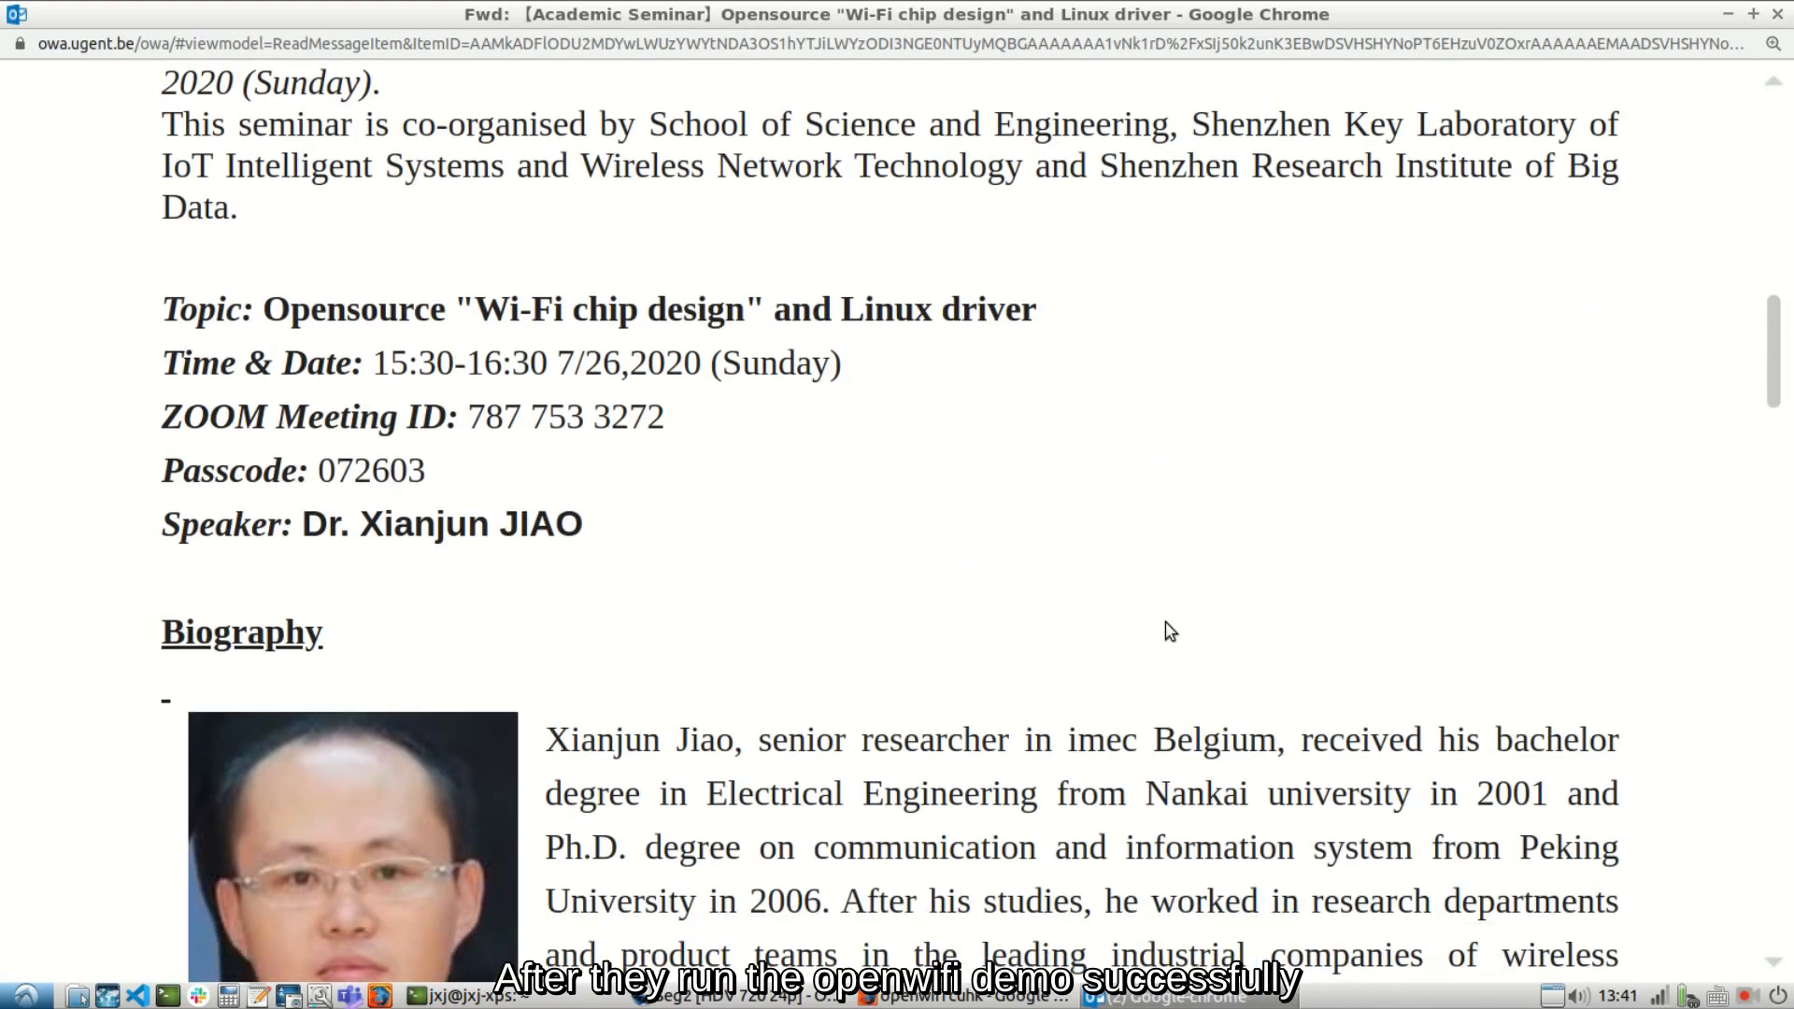
scroll("down", 3)
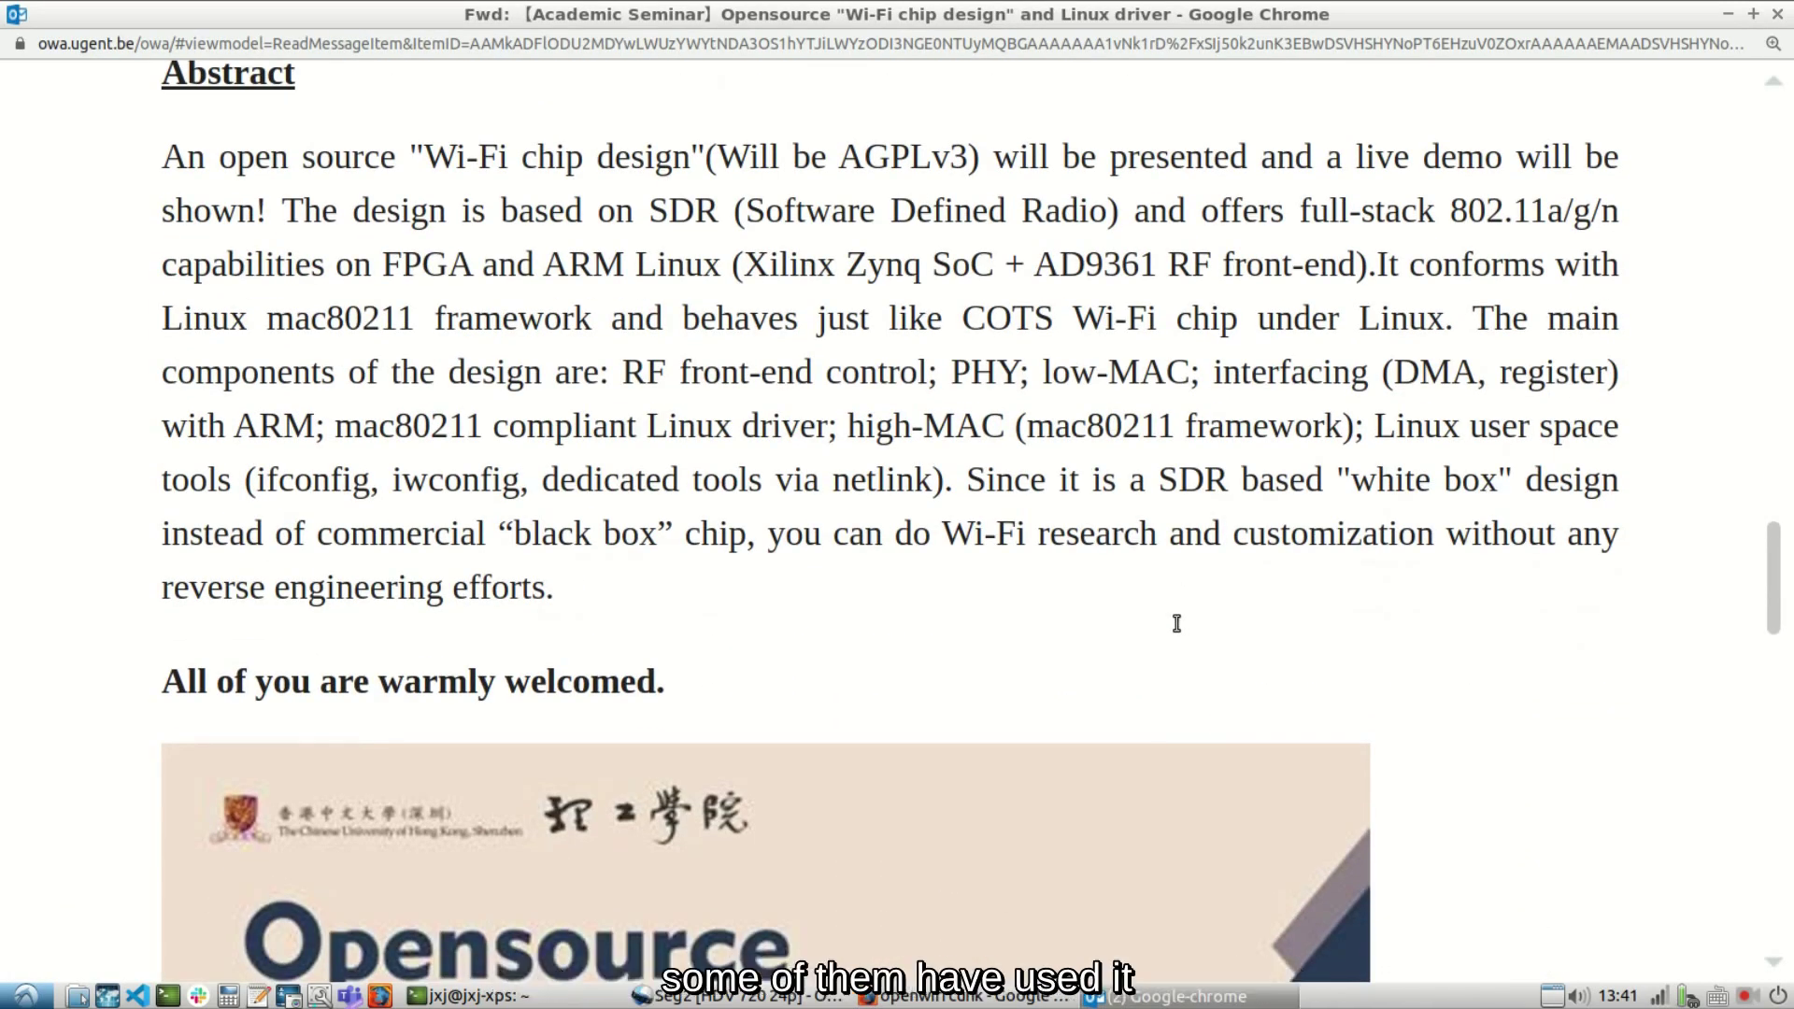
scroll("down", 3)
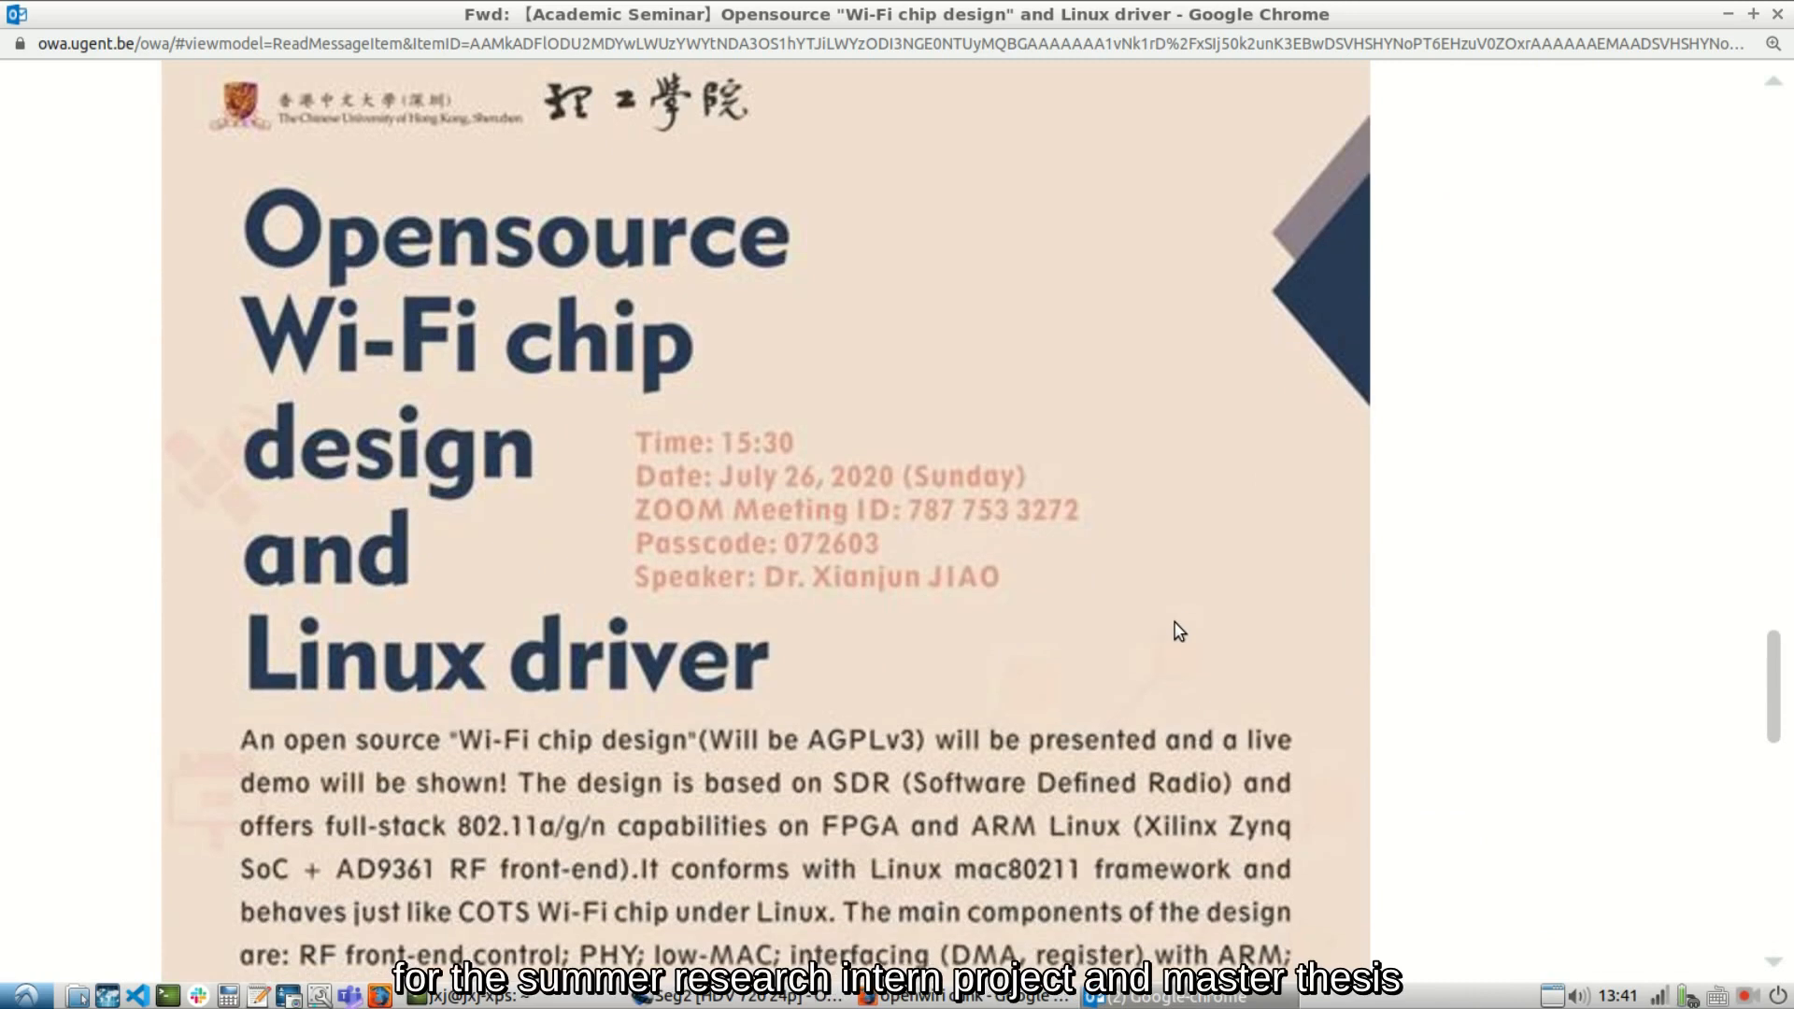
scroll("down", 3)
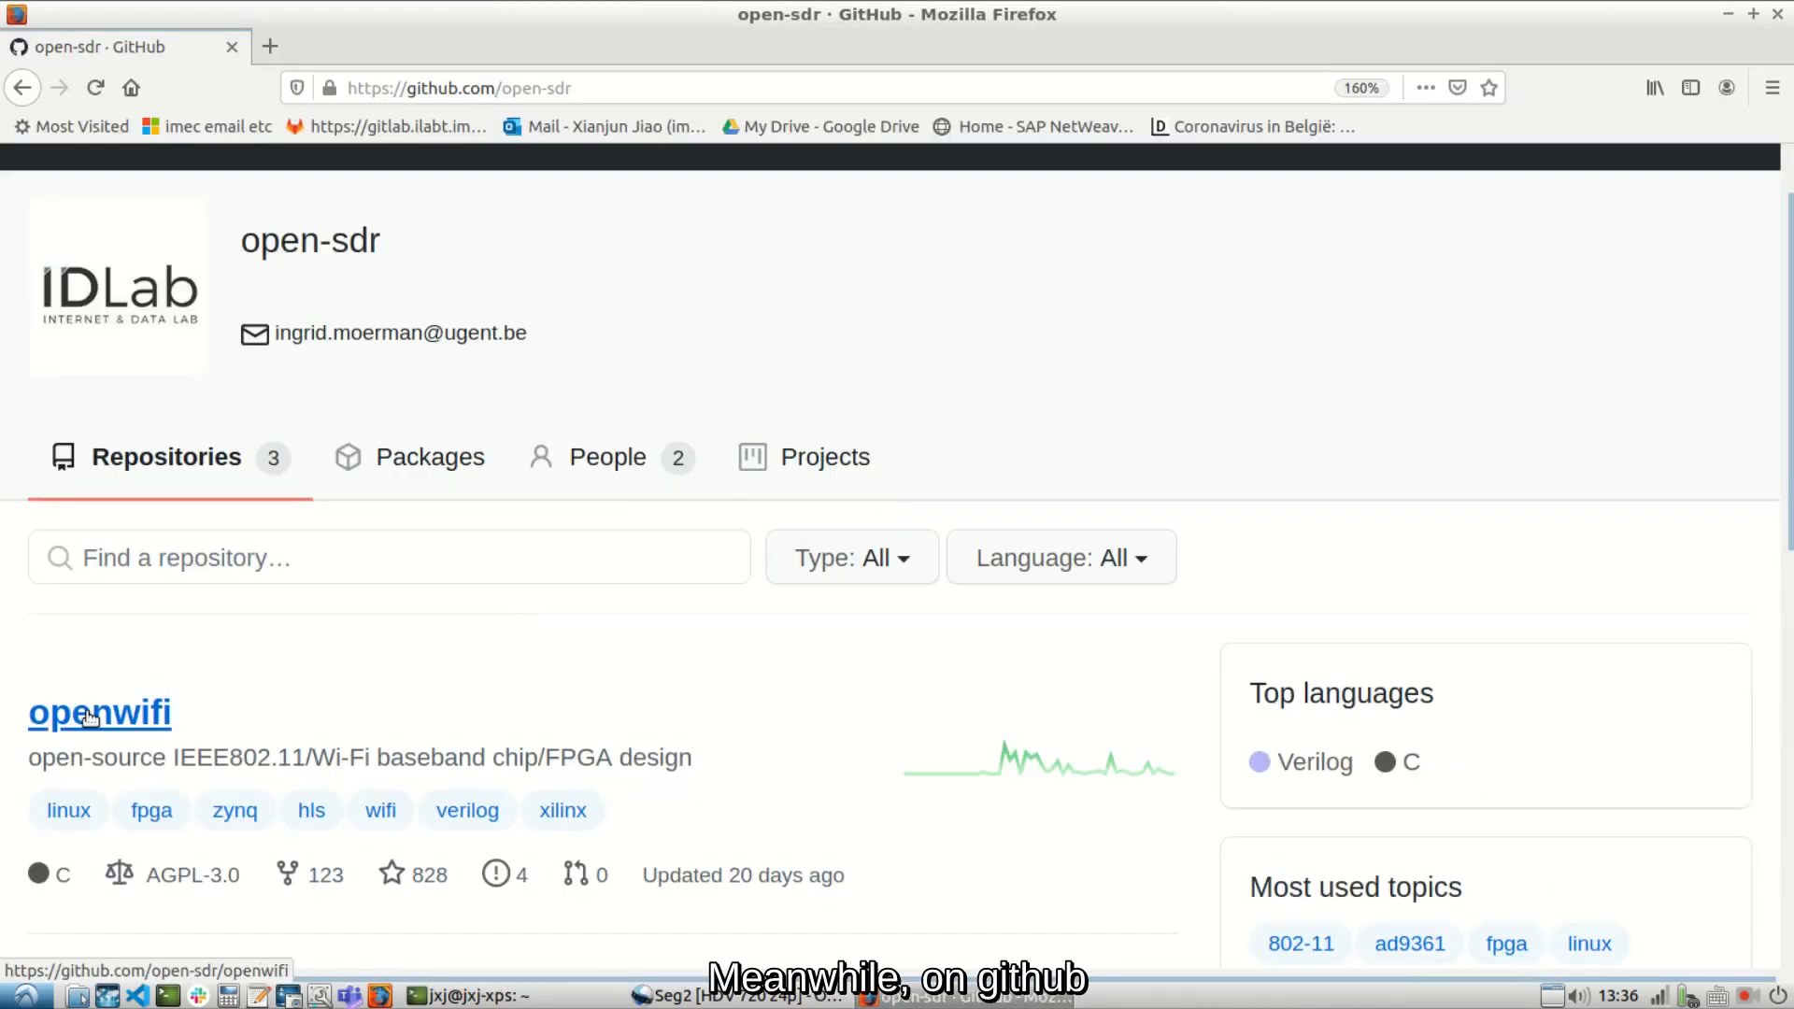
Browse the openwifi repo's issues: 4 open, then the 14 closed ones.
left_click(98, 712)
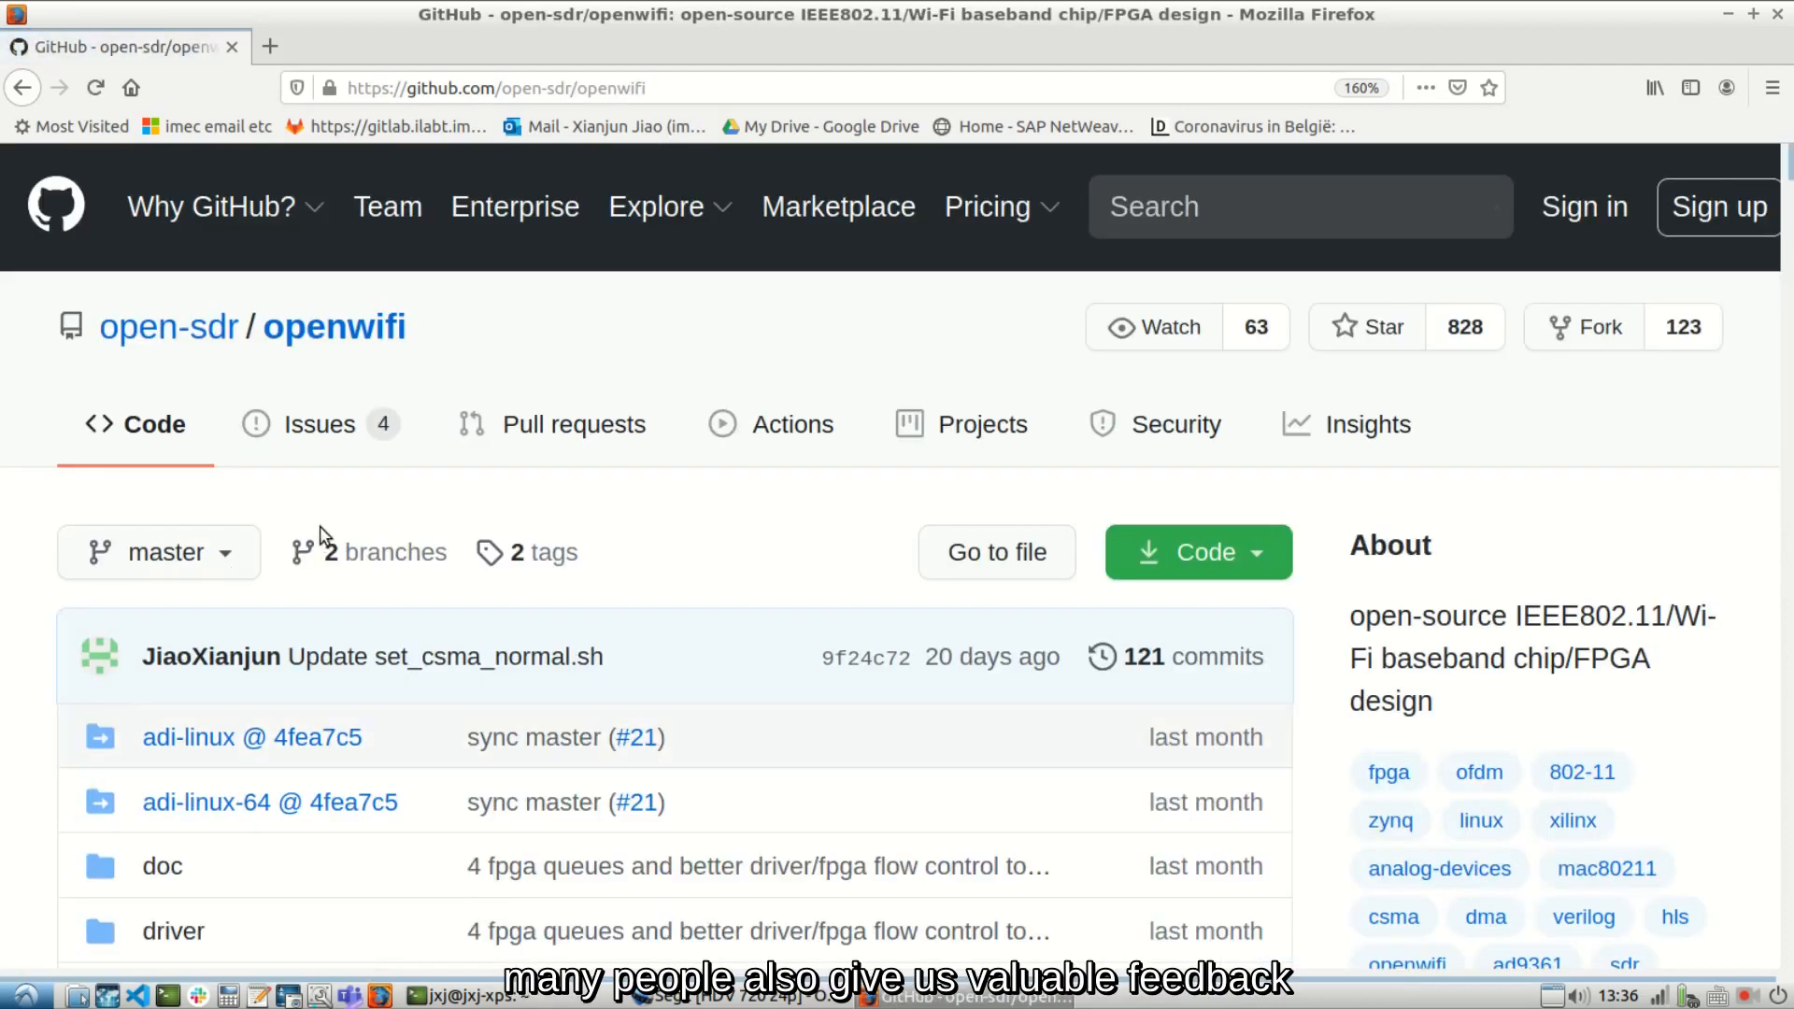
left_click(318, 424)
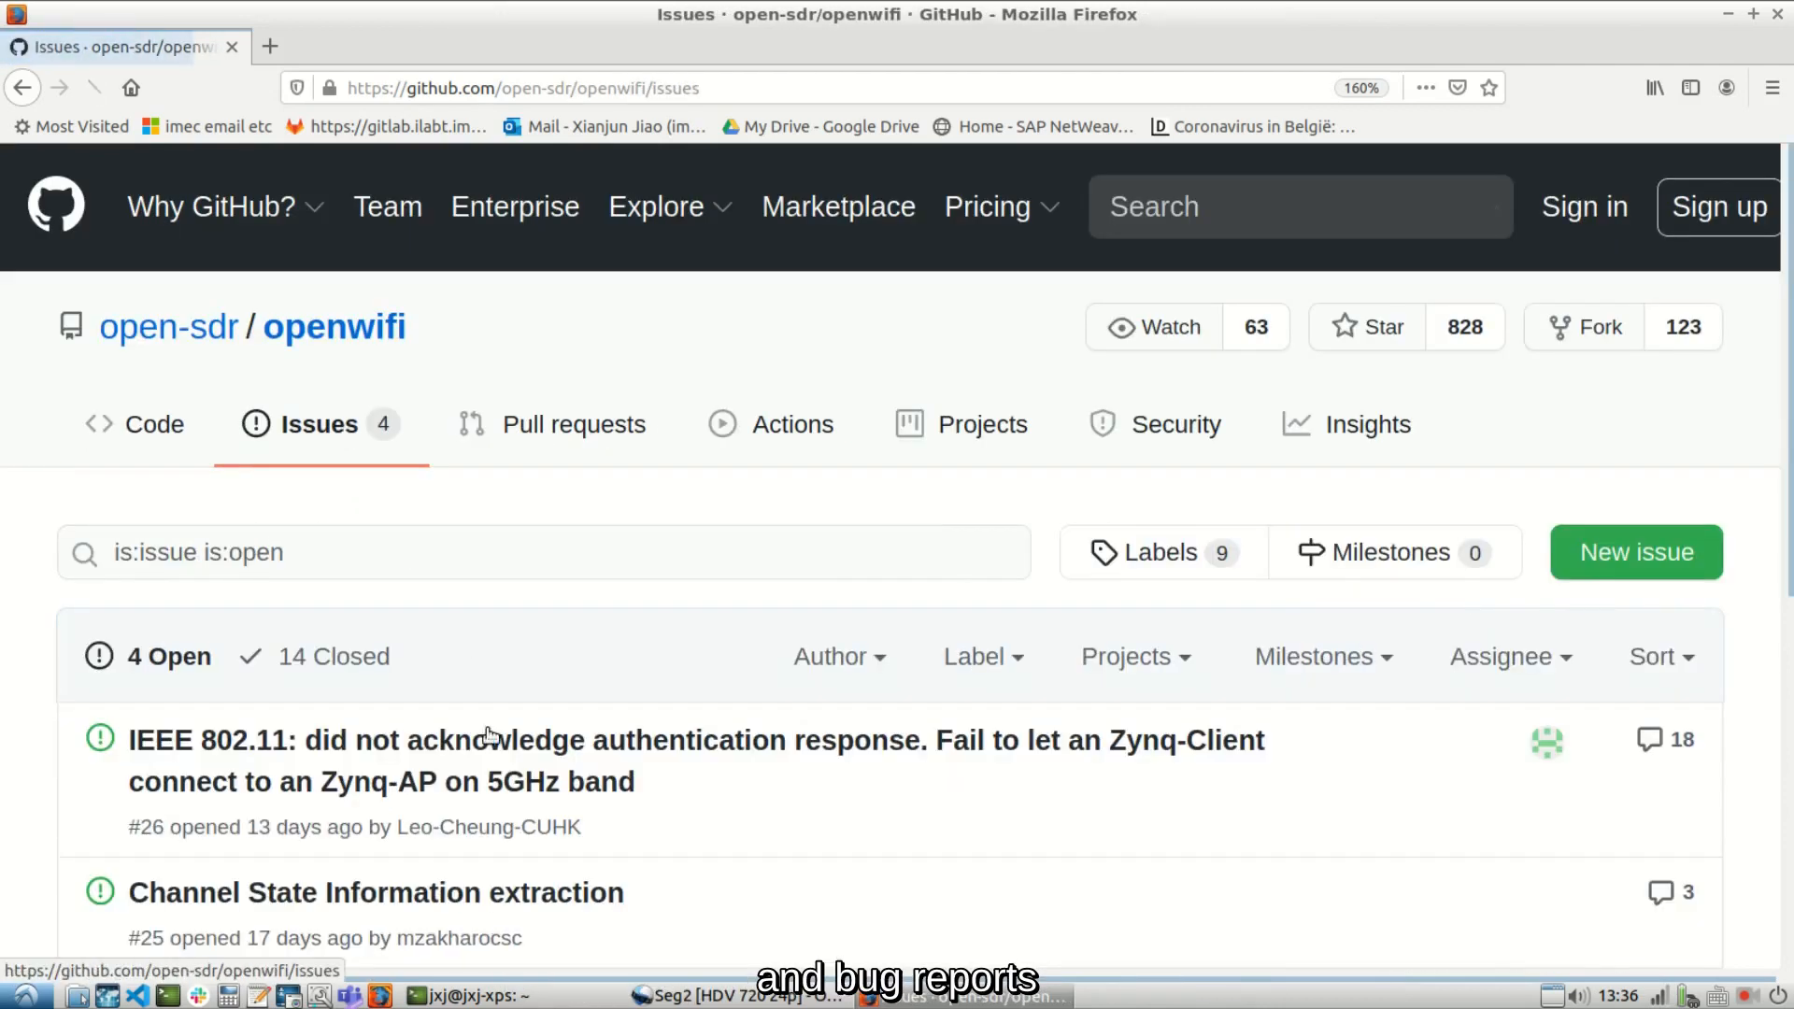
scroll("down", 3)
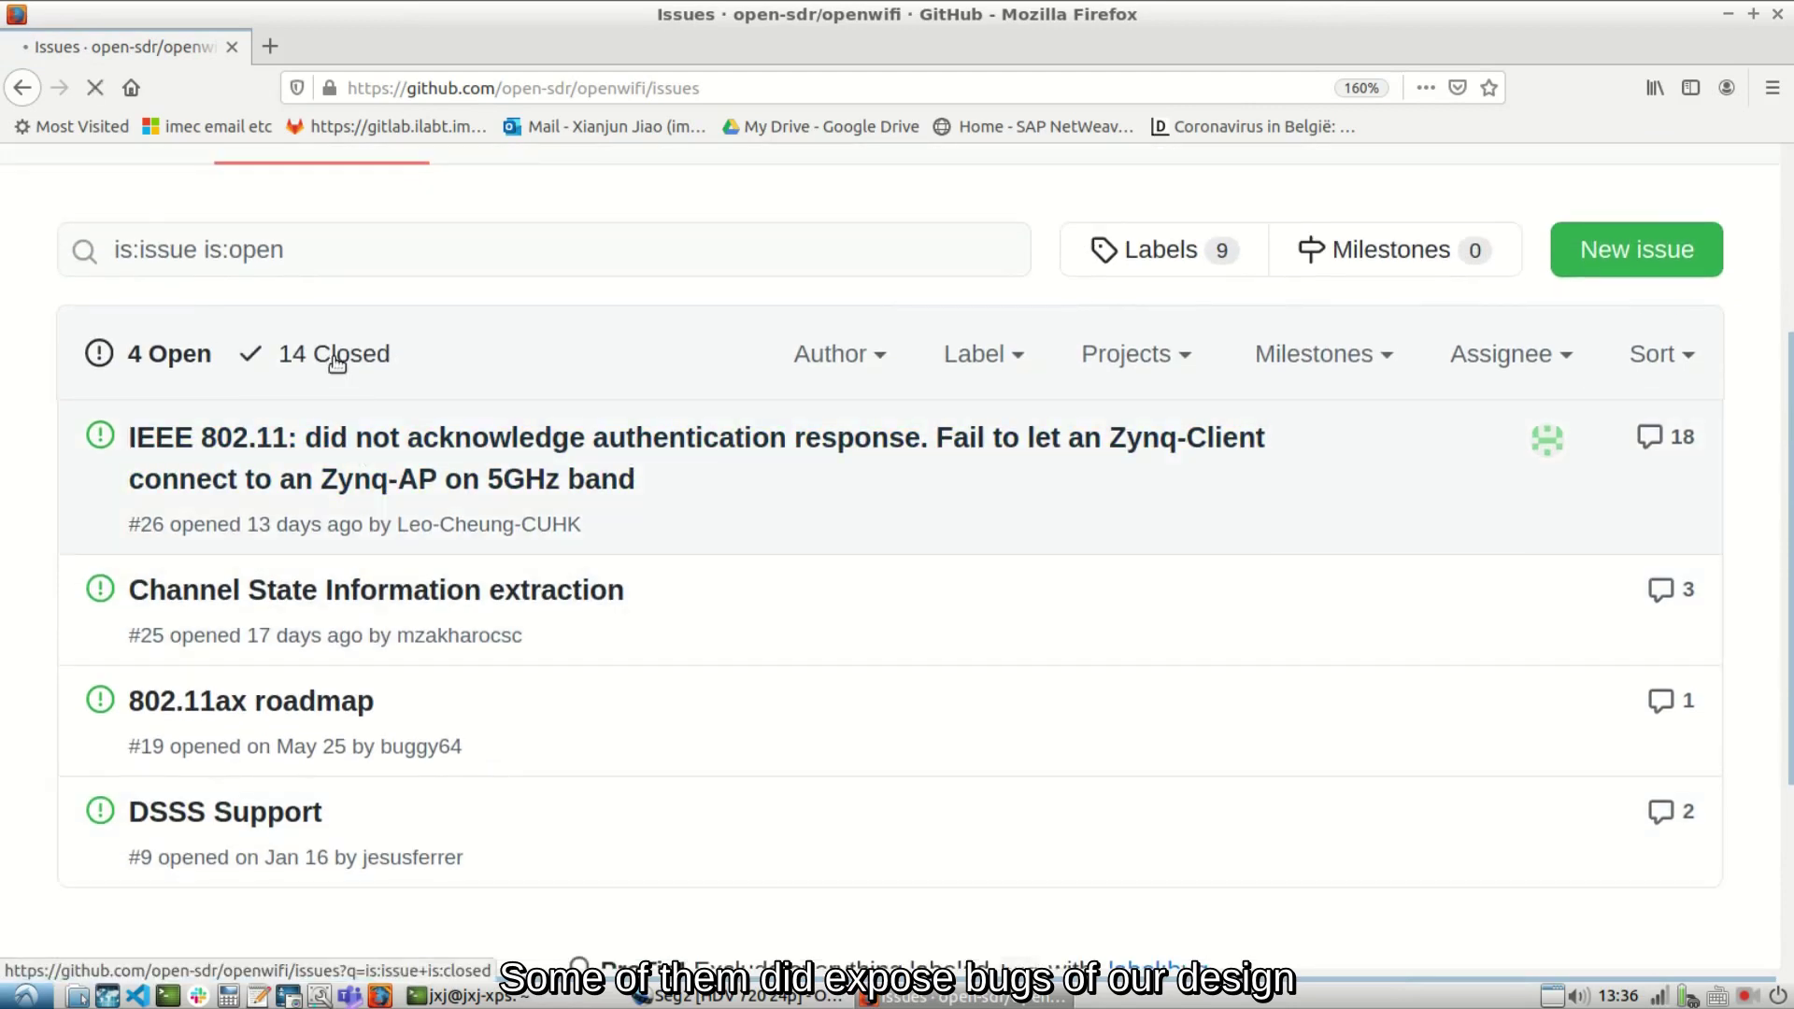
left_click(333, 354)
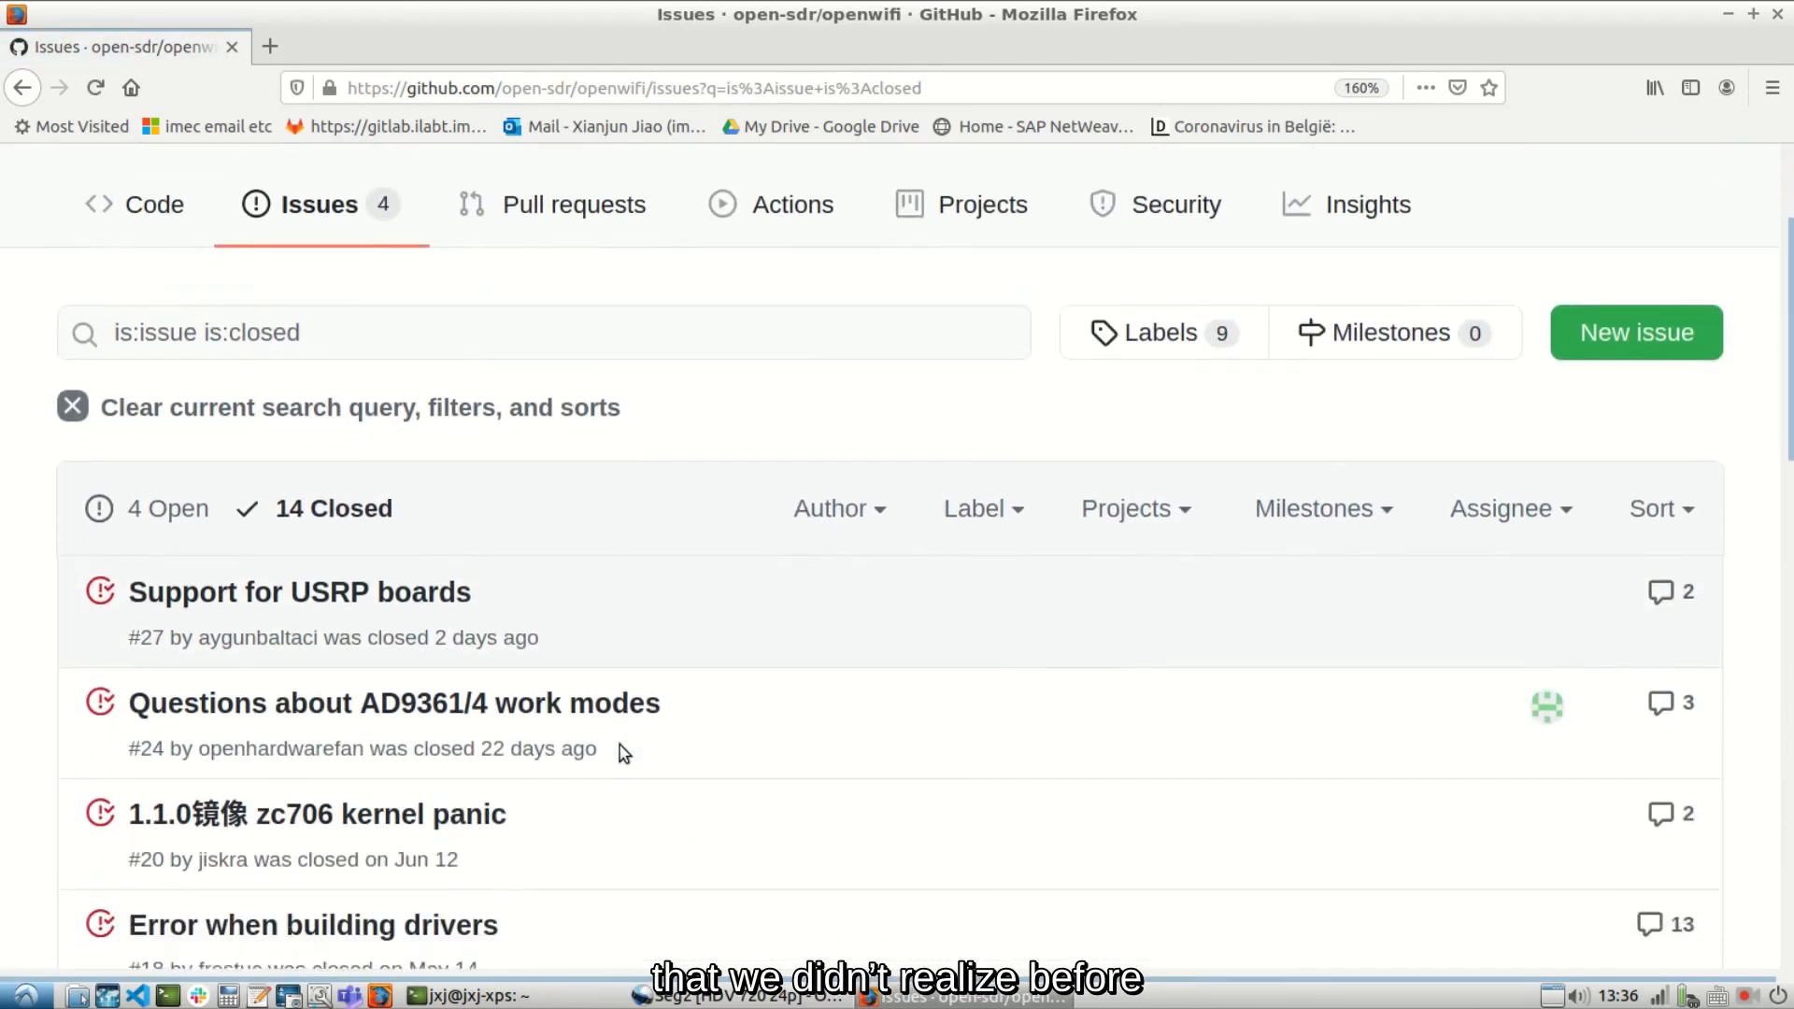
scroll("down", 3)
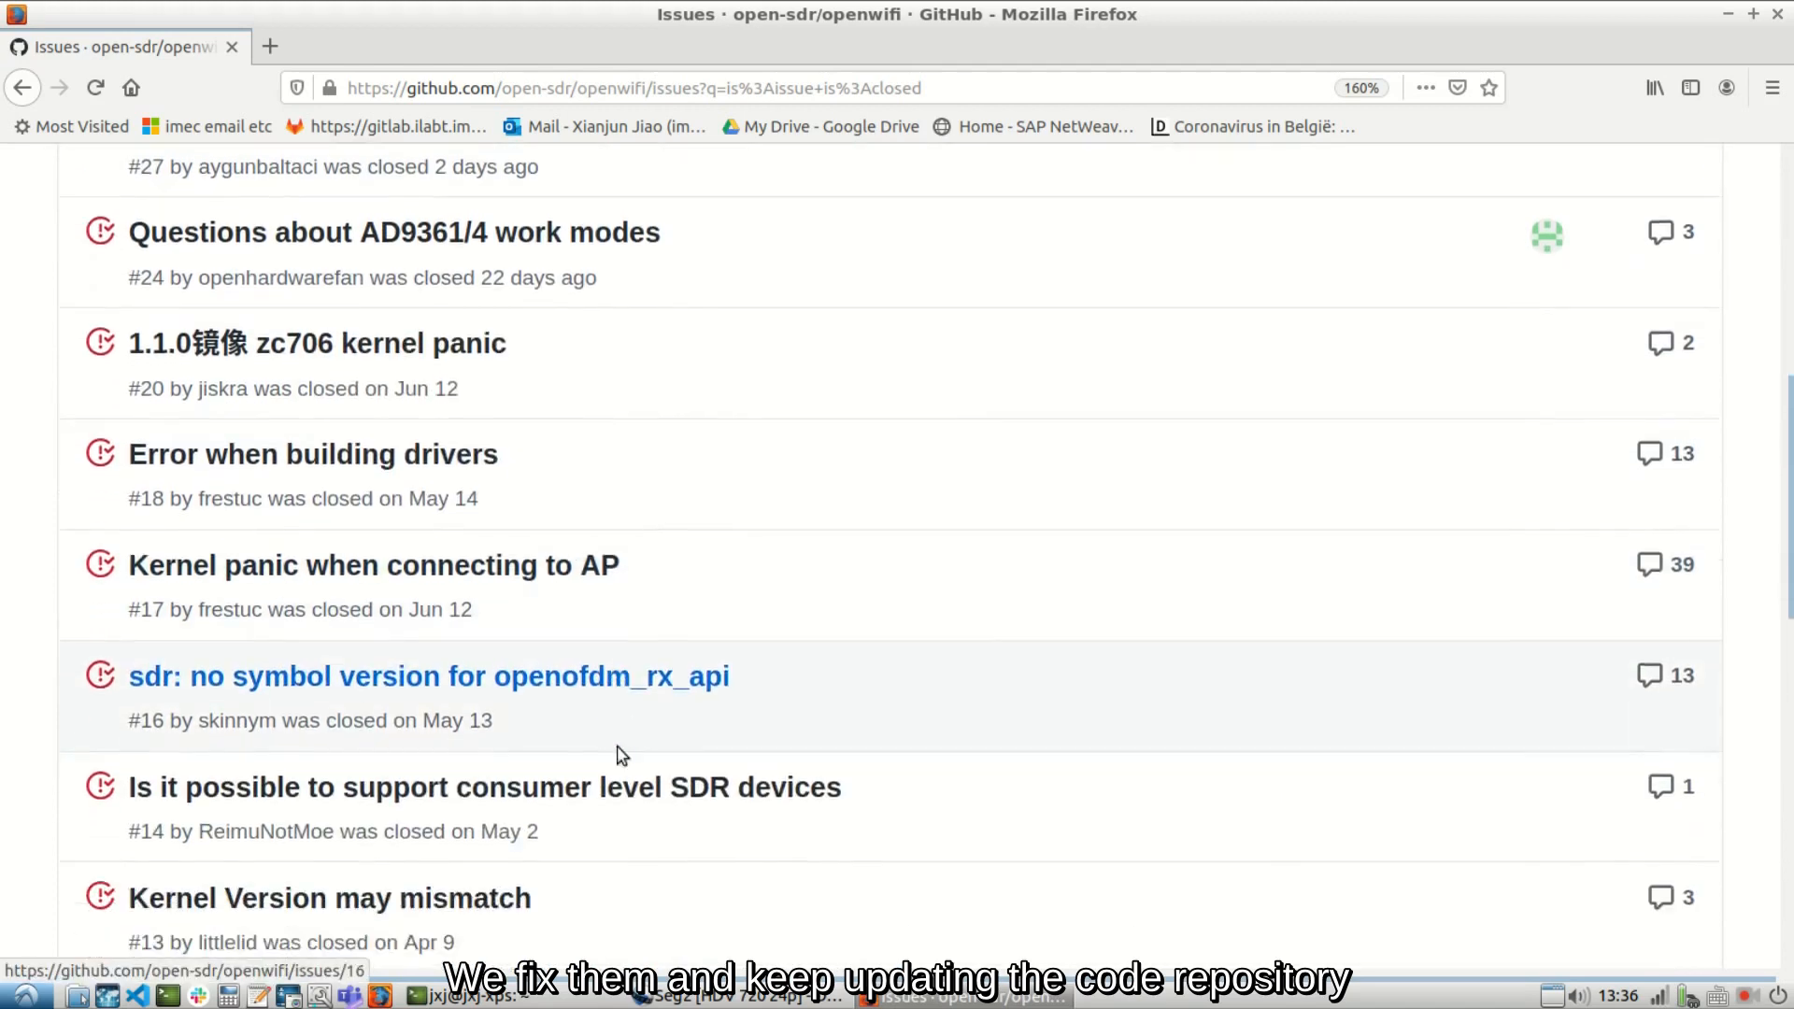
scroll("down", 3)
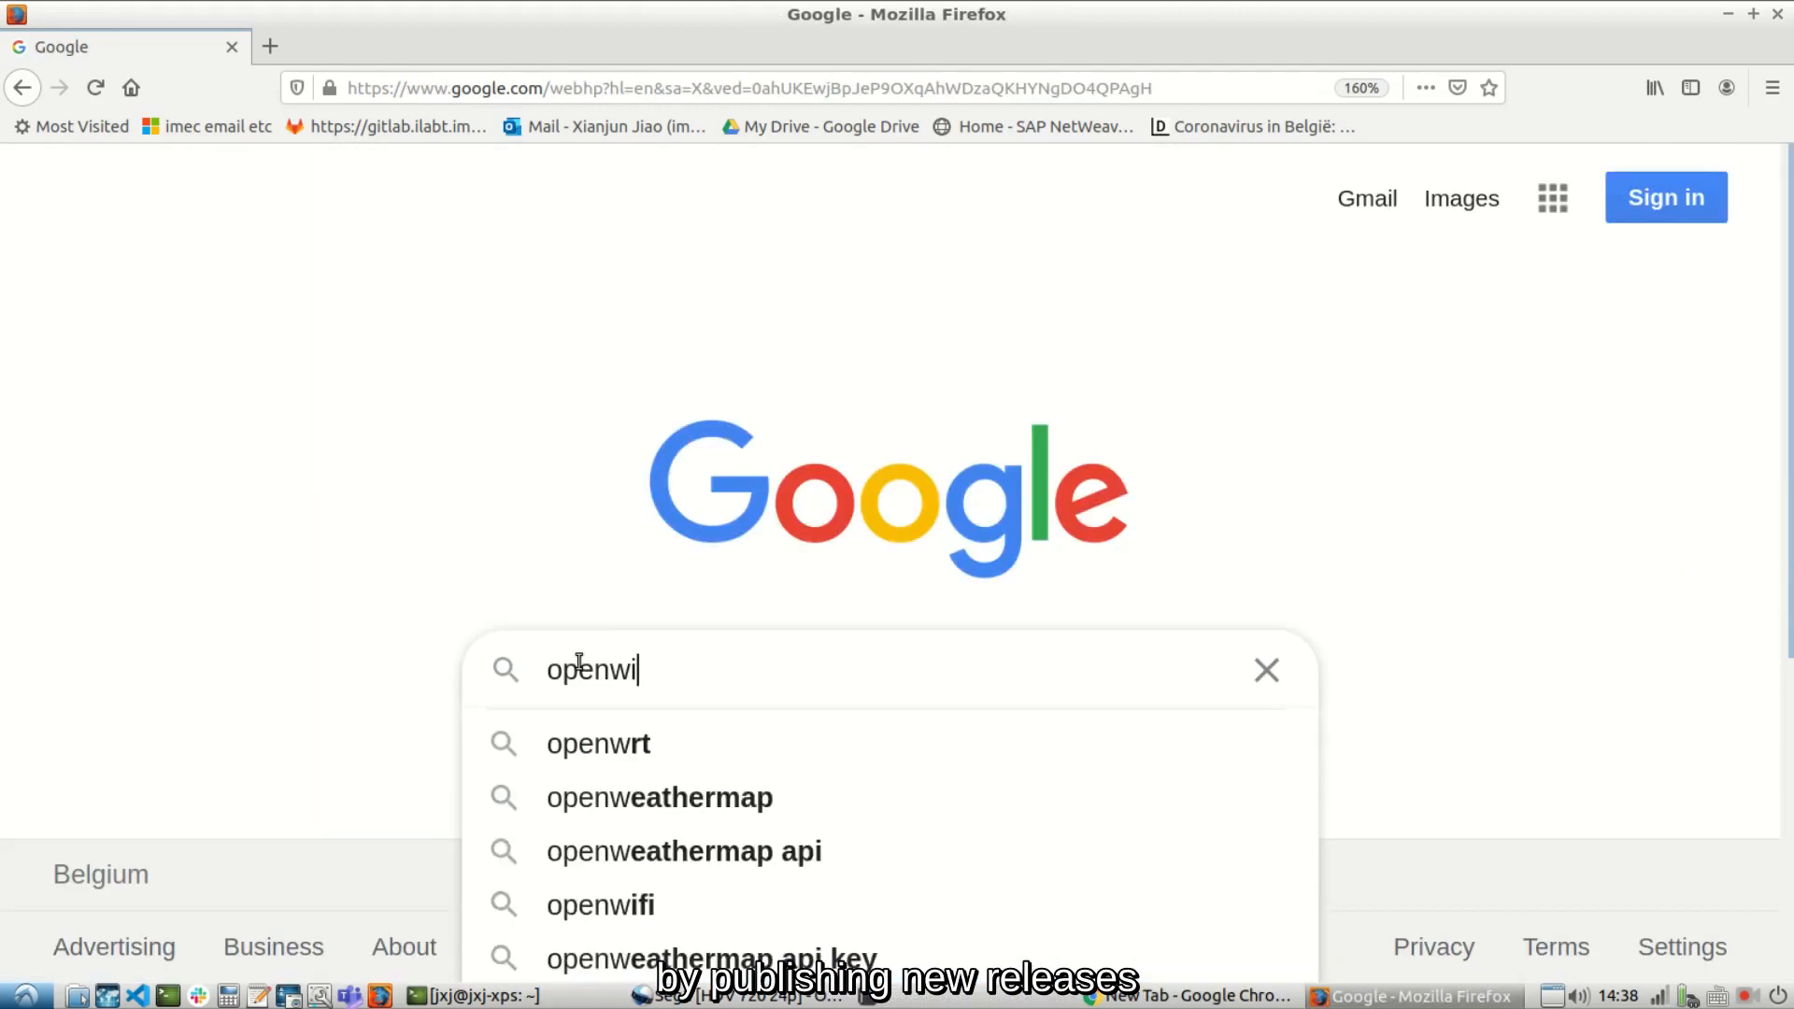
Search openwifi news, view the CNX result, then open Hackaday's 'WiFi Goes Open' article.
left_click(600, 904)
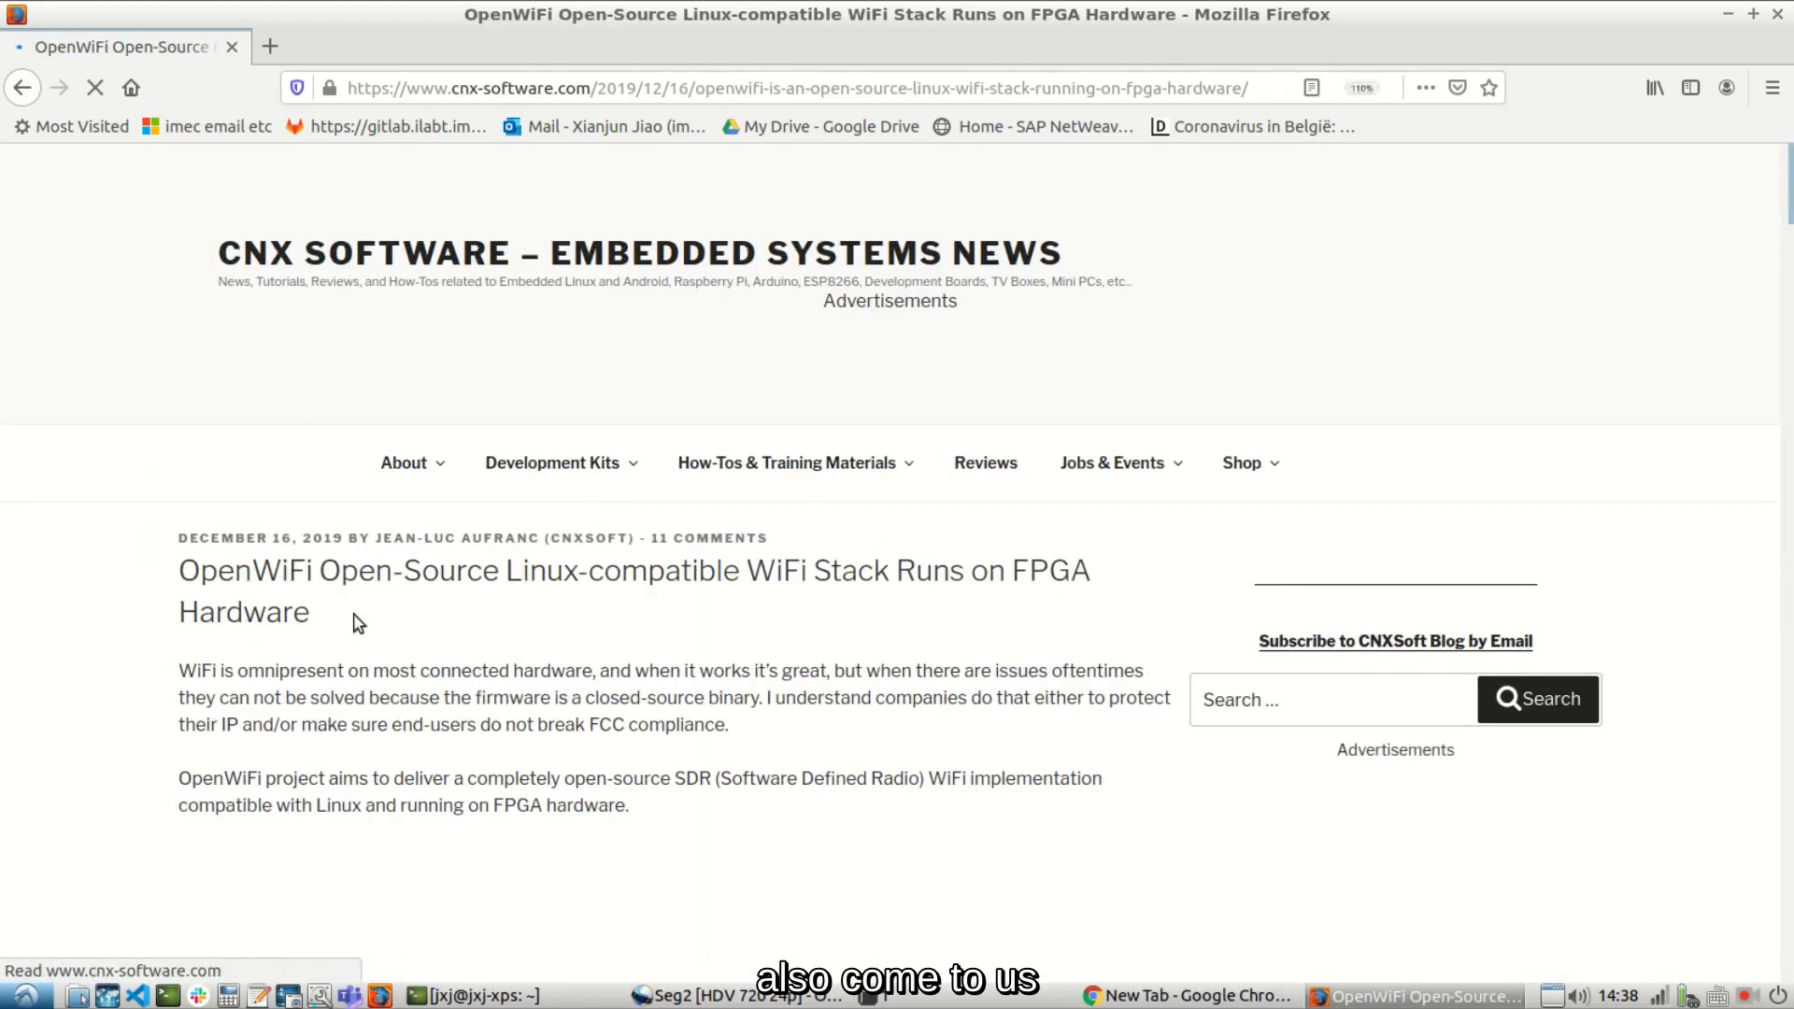
key("ctrl+plus")
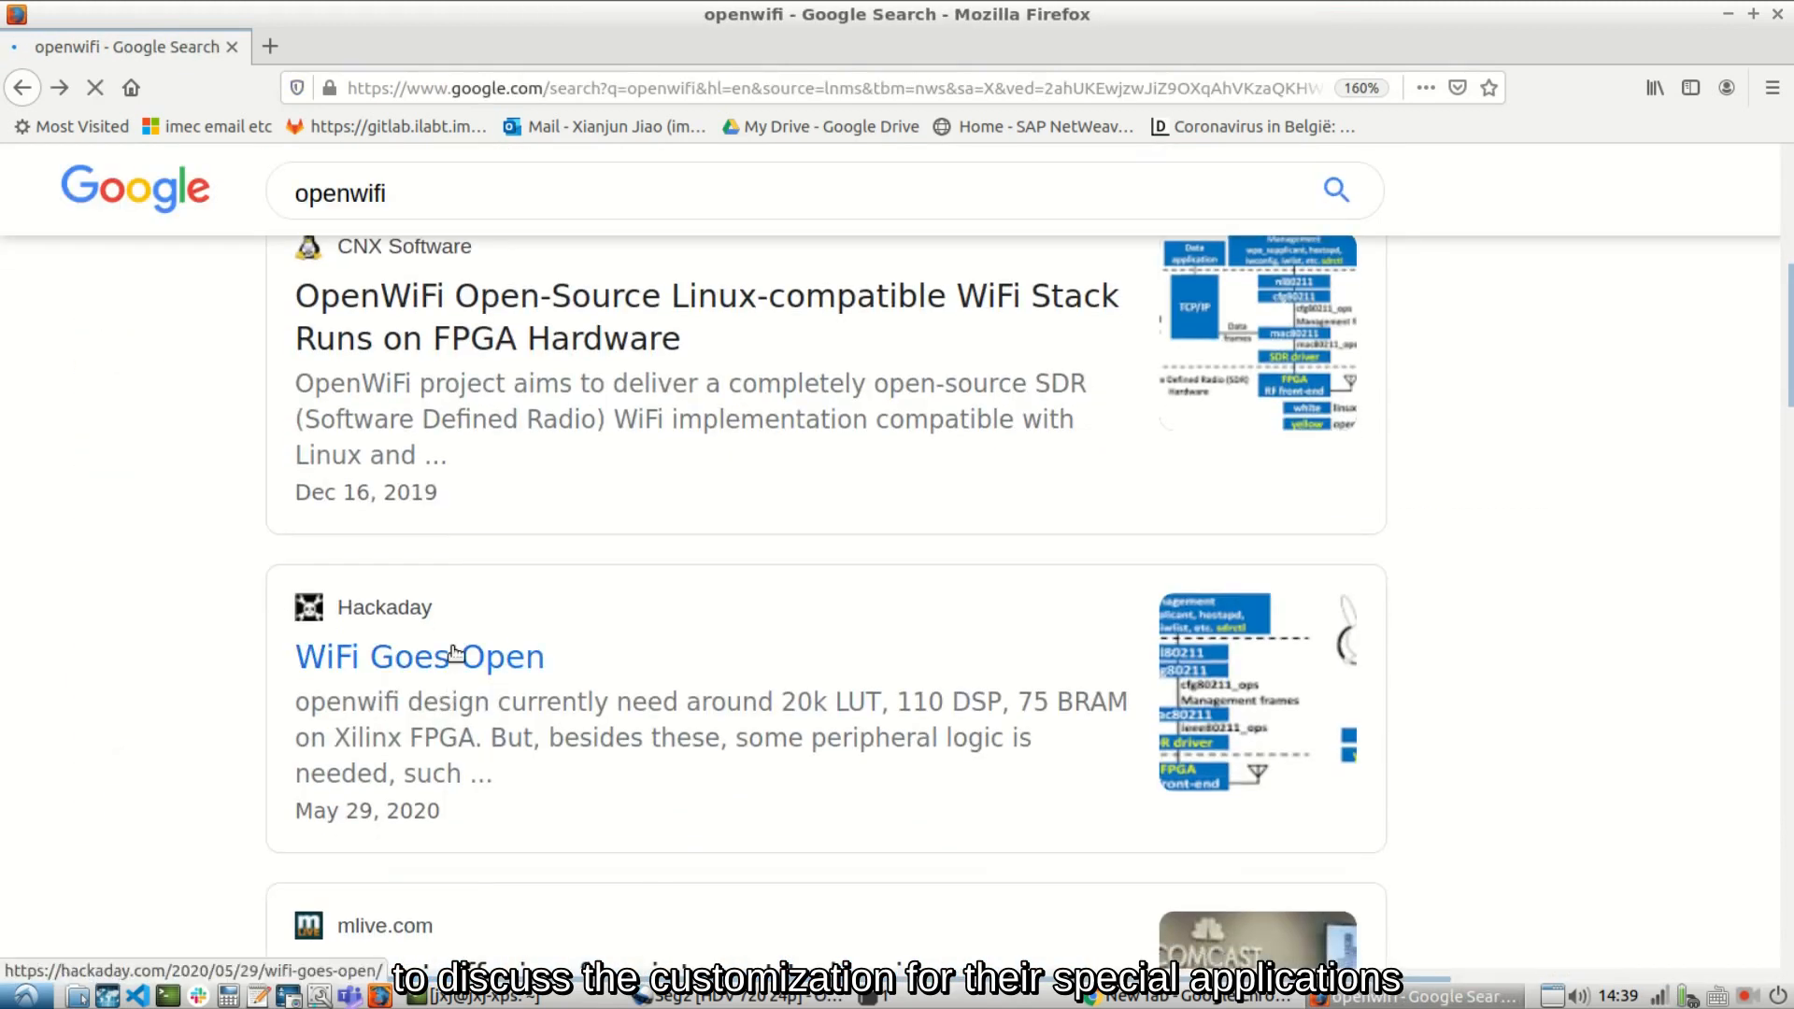
left_click(381, 655)
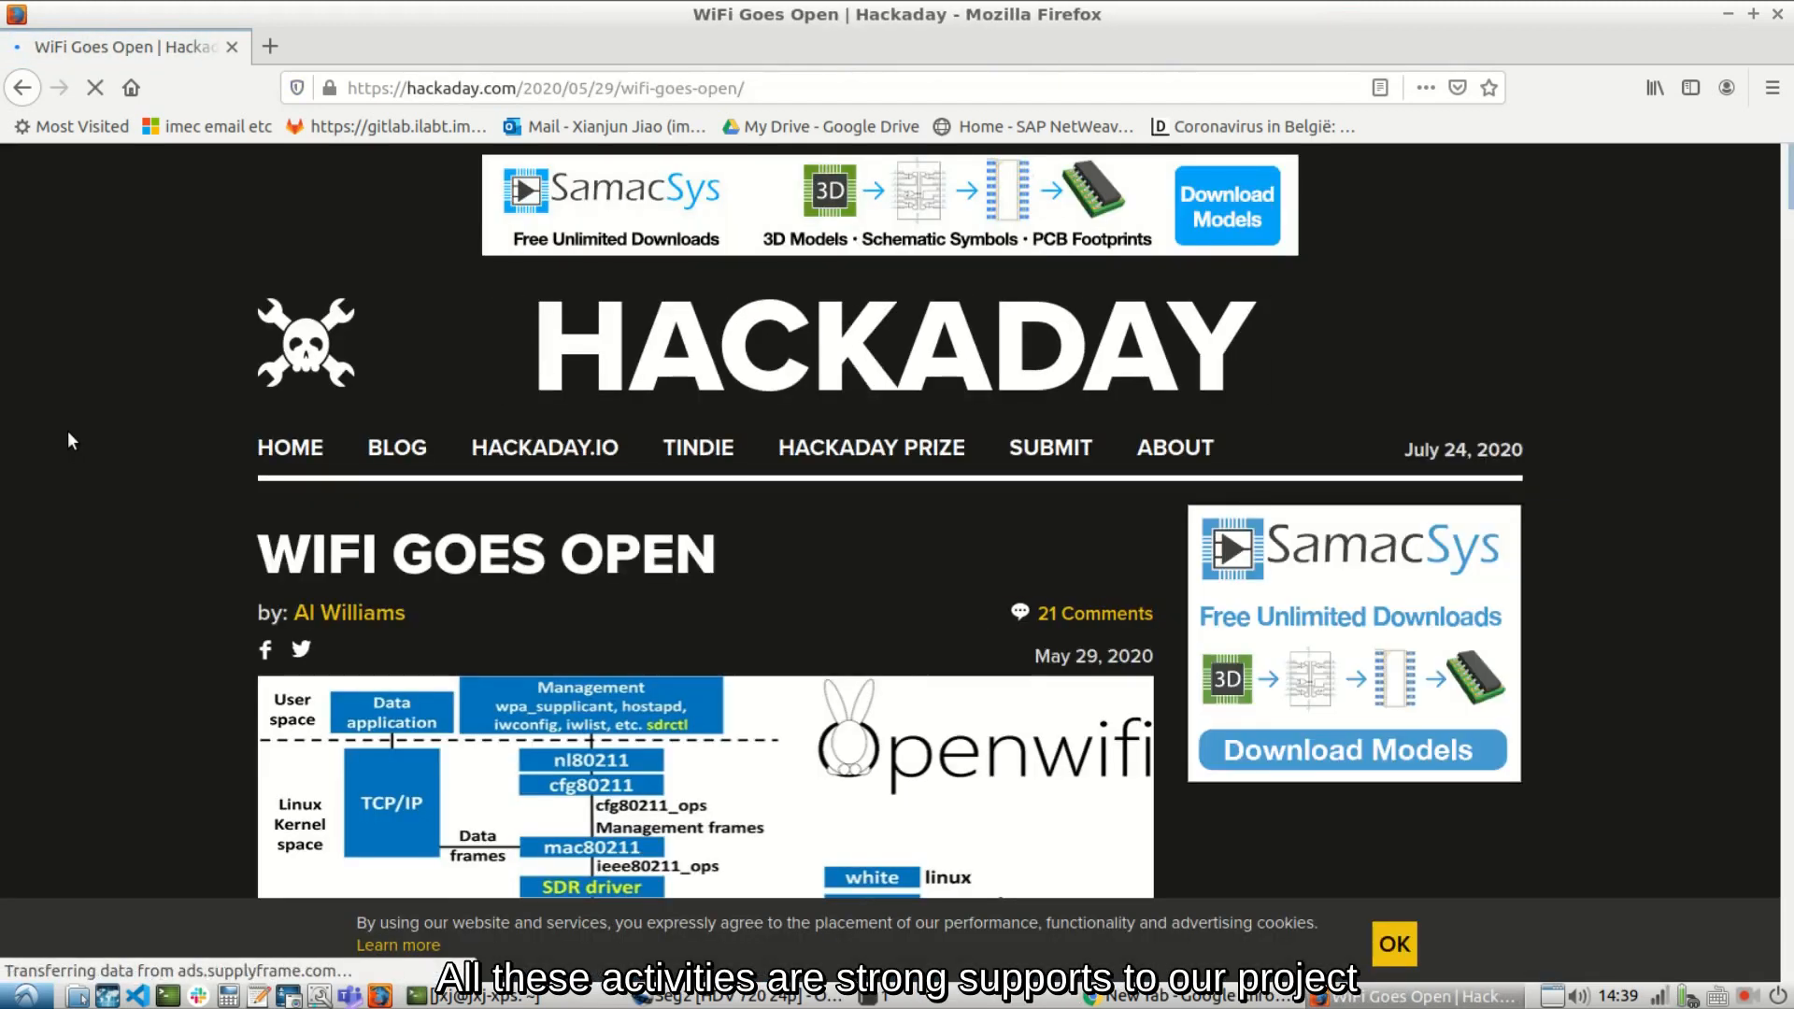